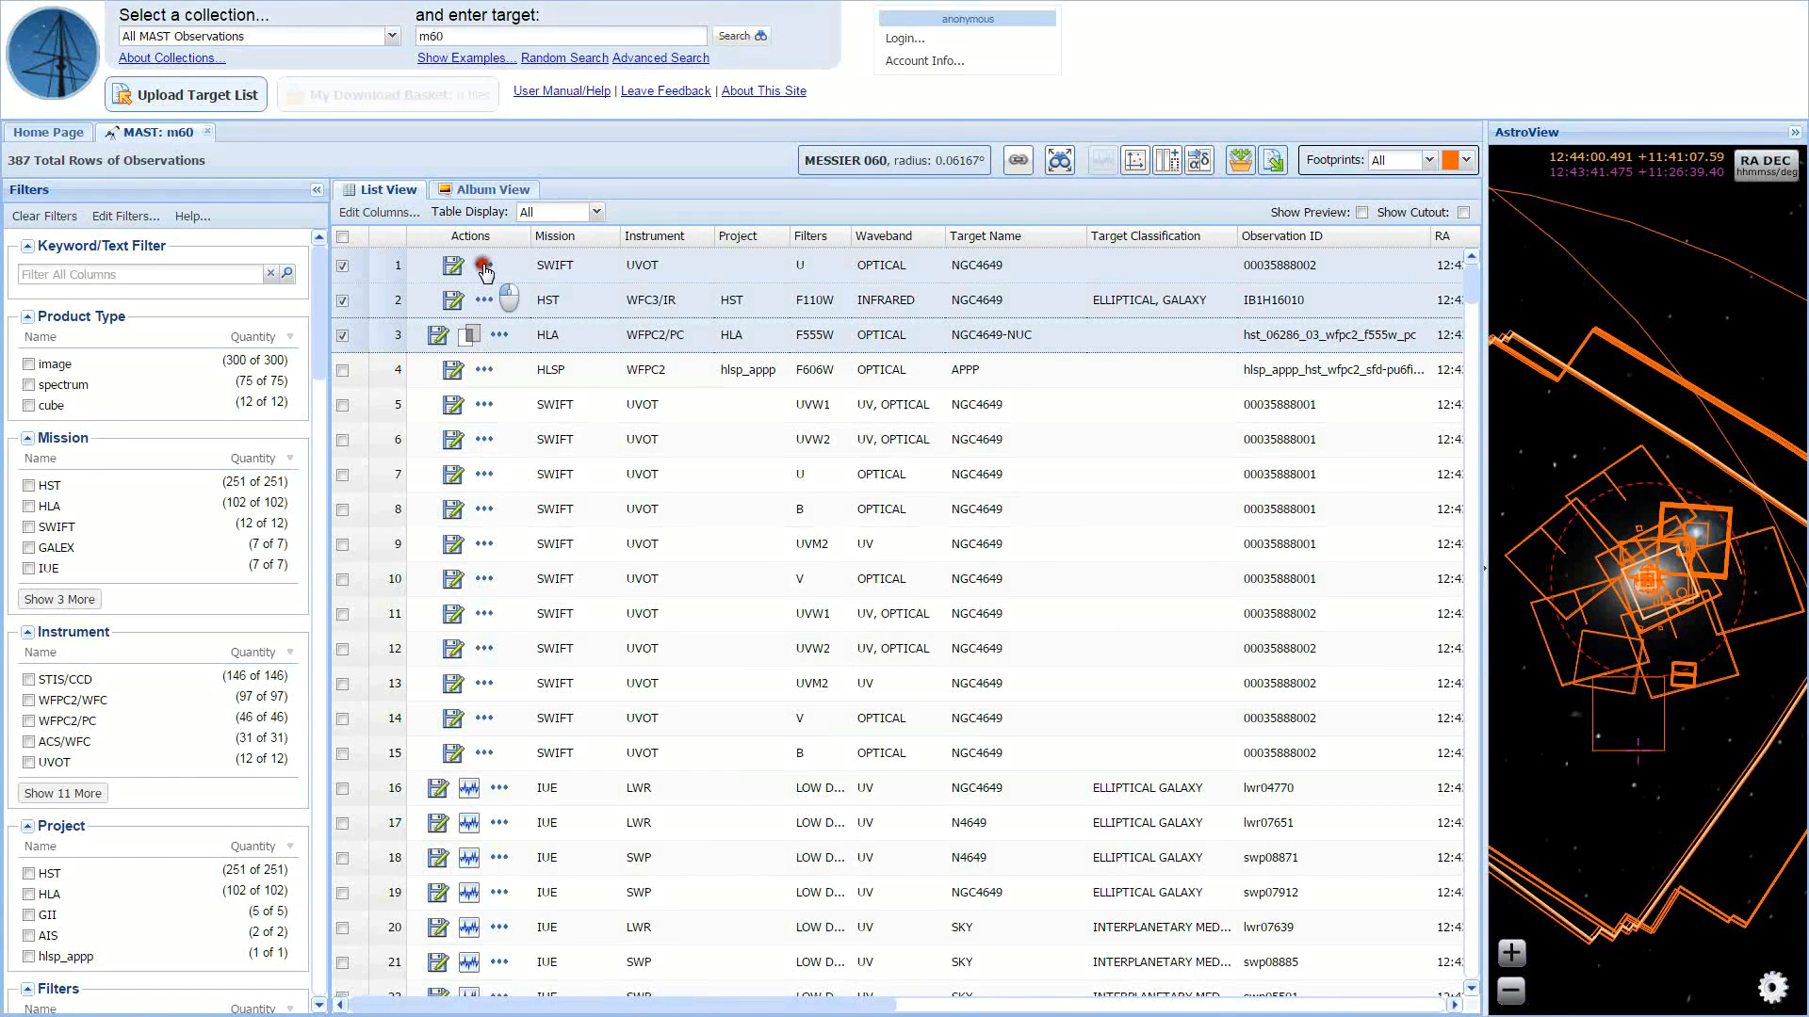
# - Add the checked HST, HLA and SWIFT observations to the download basket
pyautogui.click(482, 266)
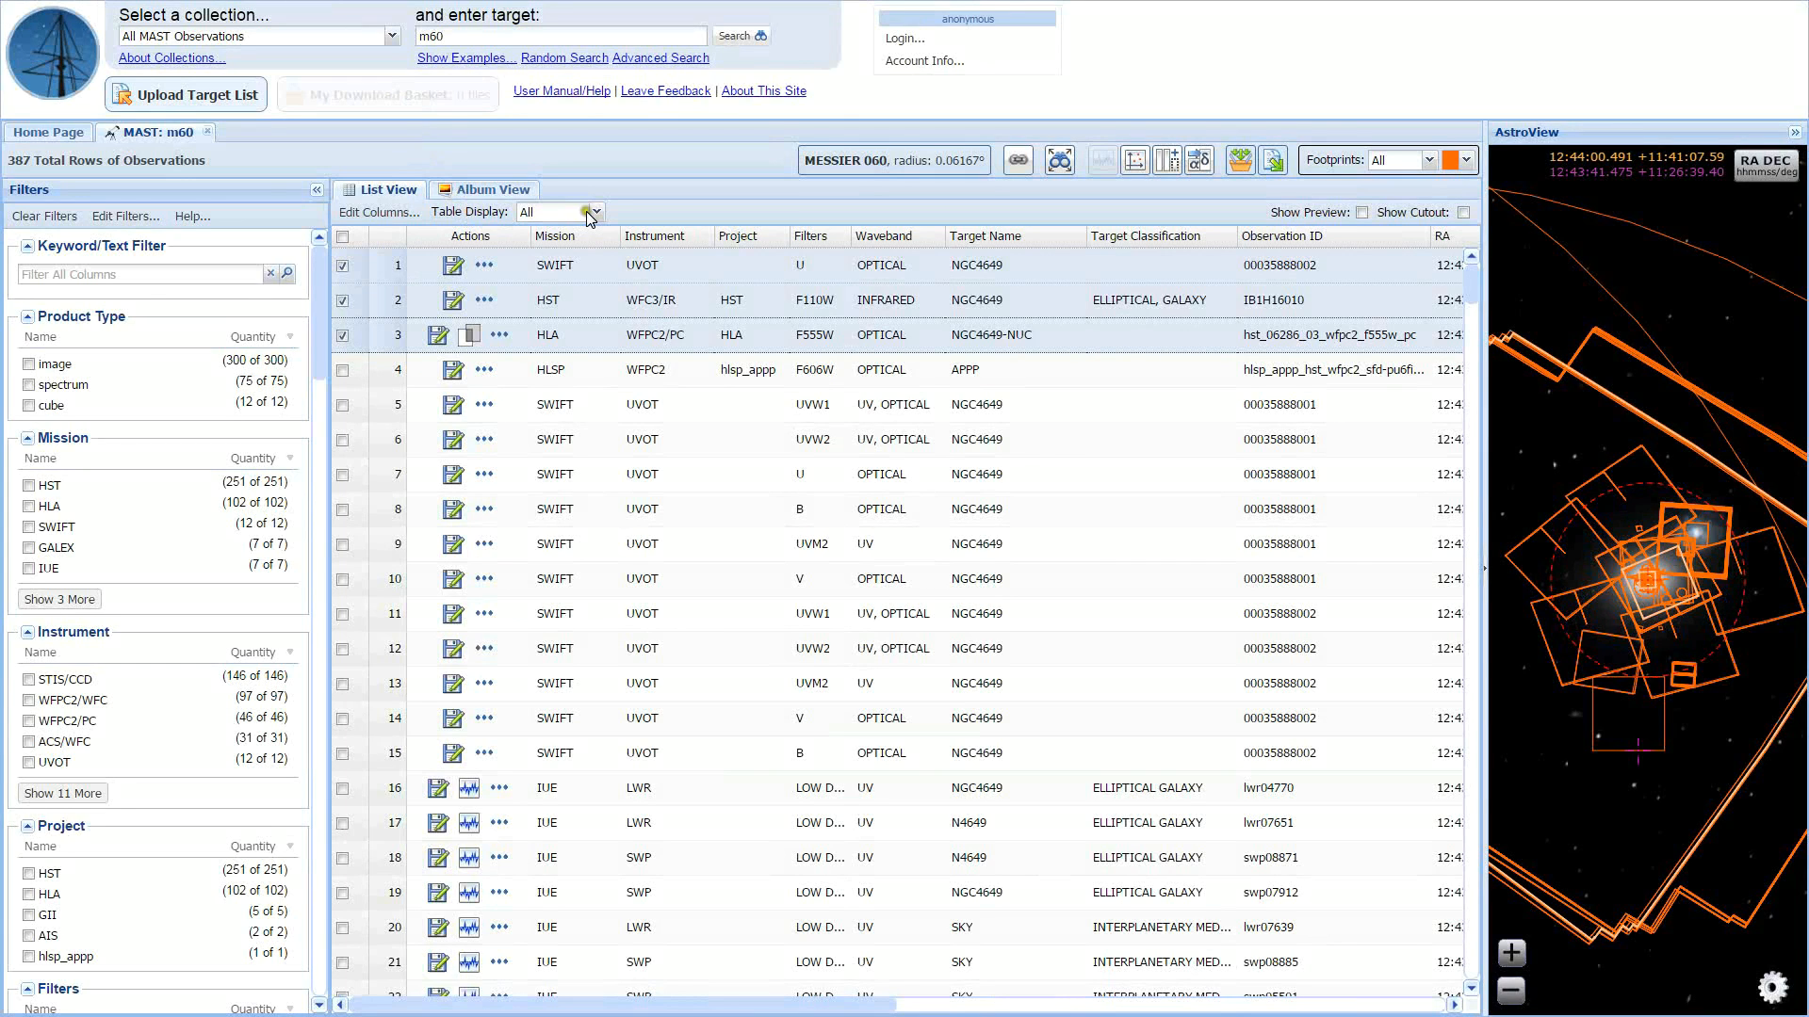
pyautogui.moveTo(1239, 161)
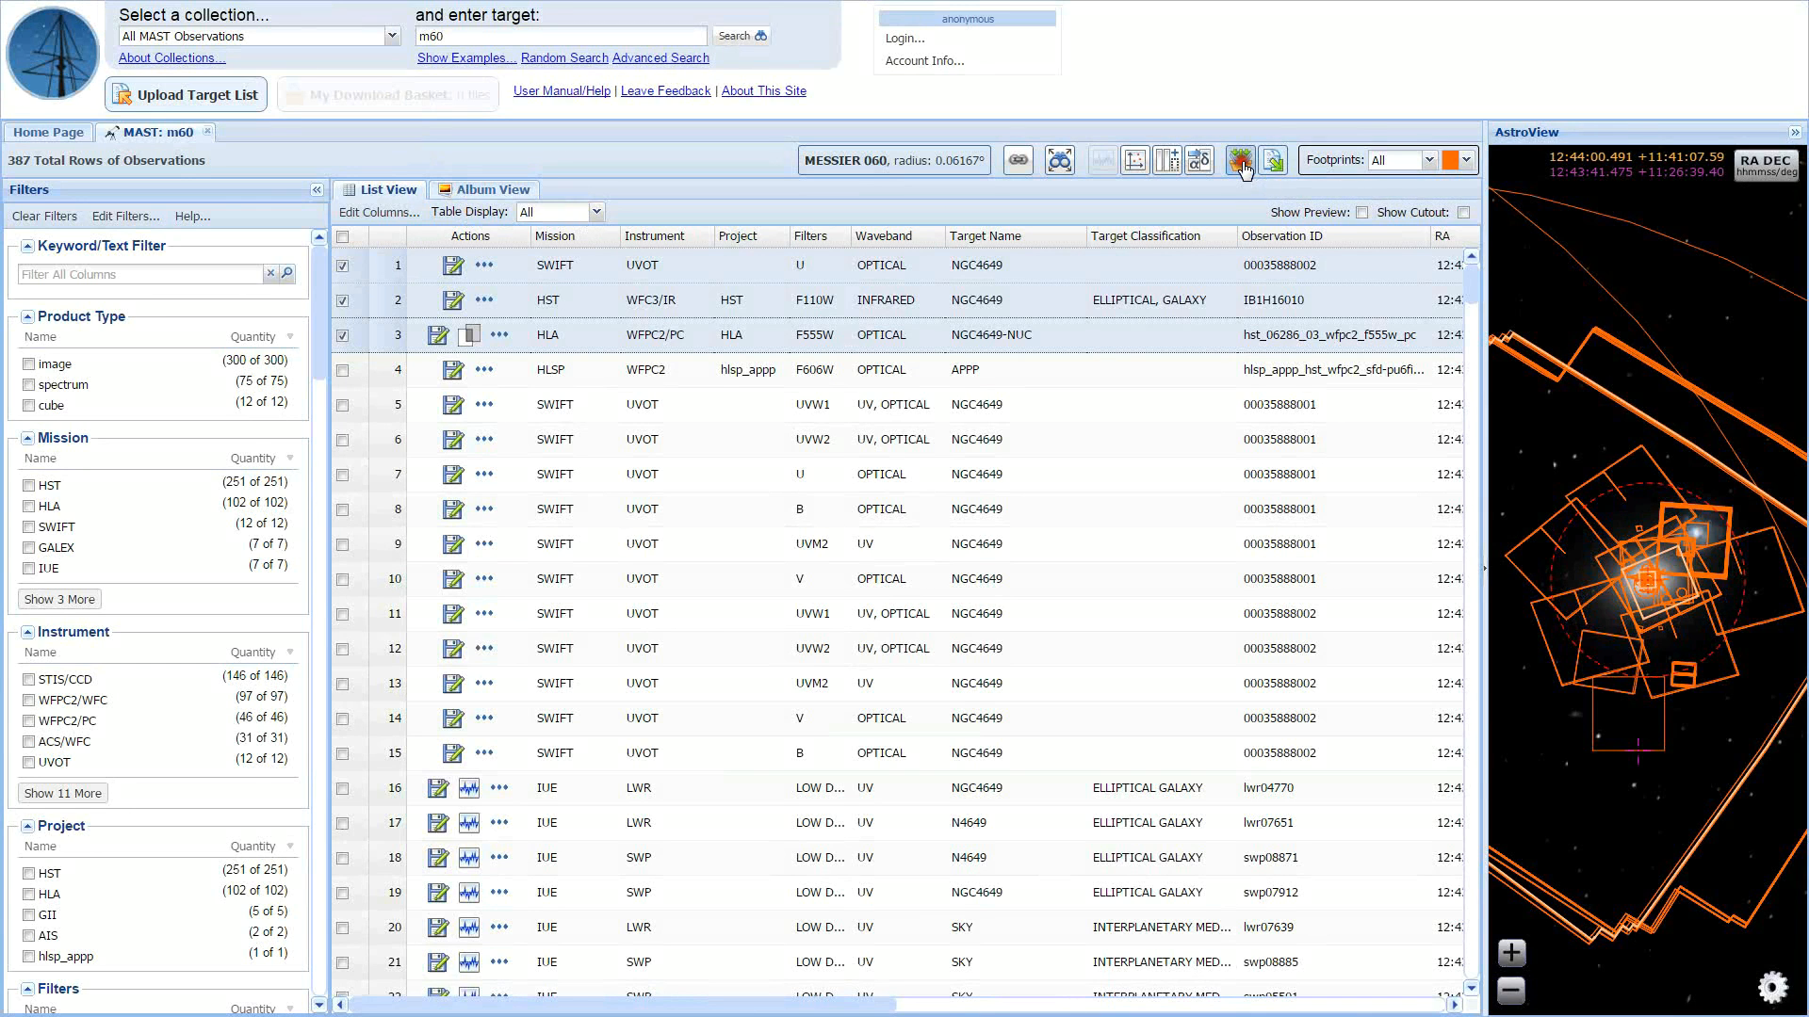
pyautogui.click(1238, 159)
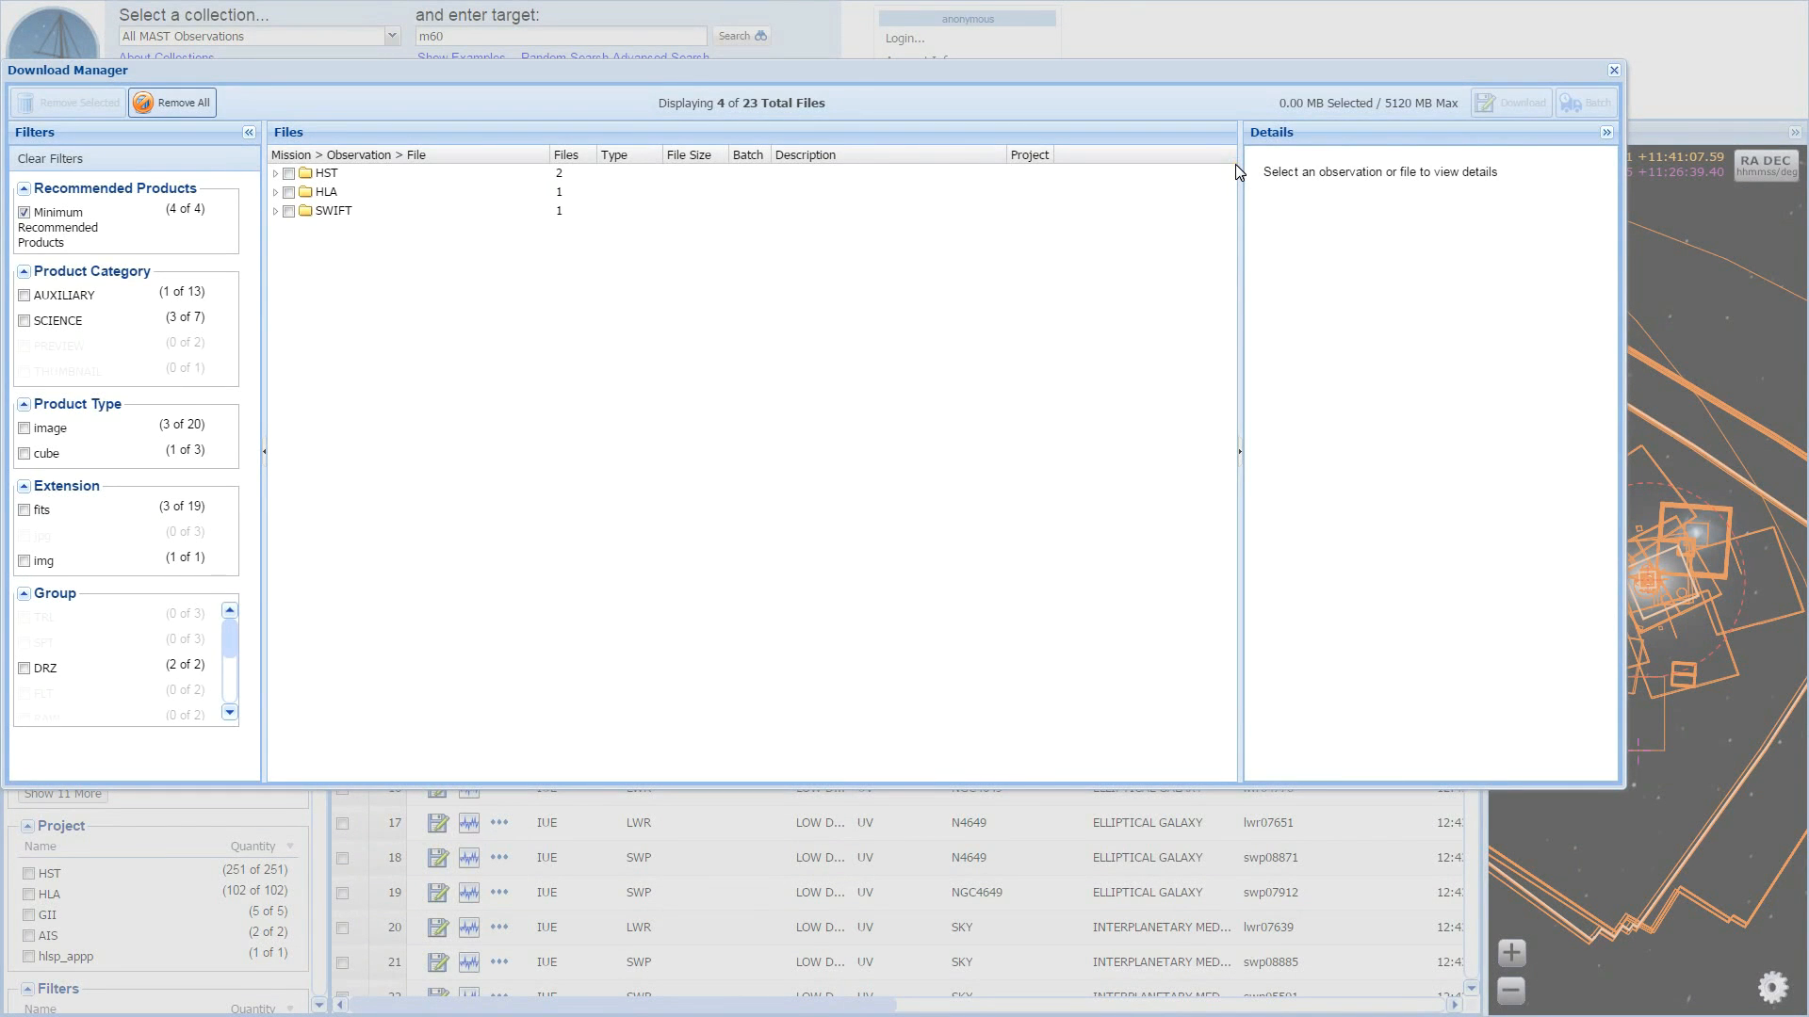
pyautogui.moveTo(539, 369)
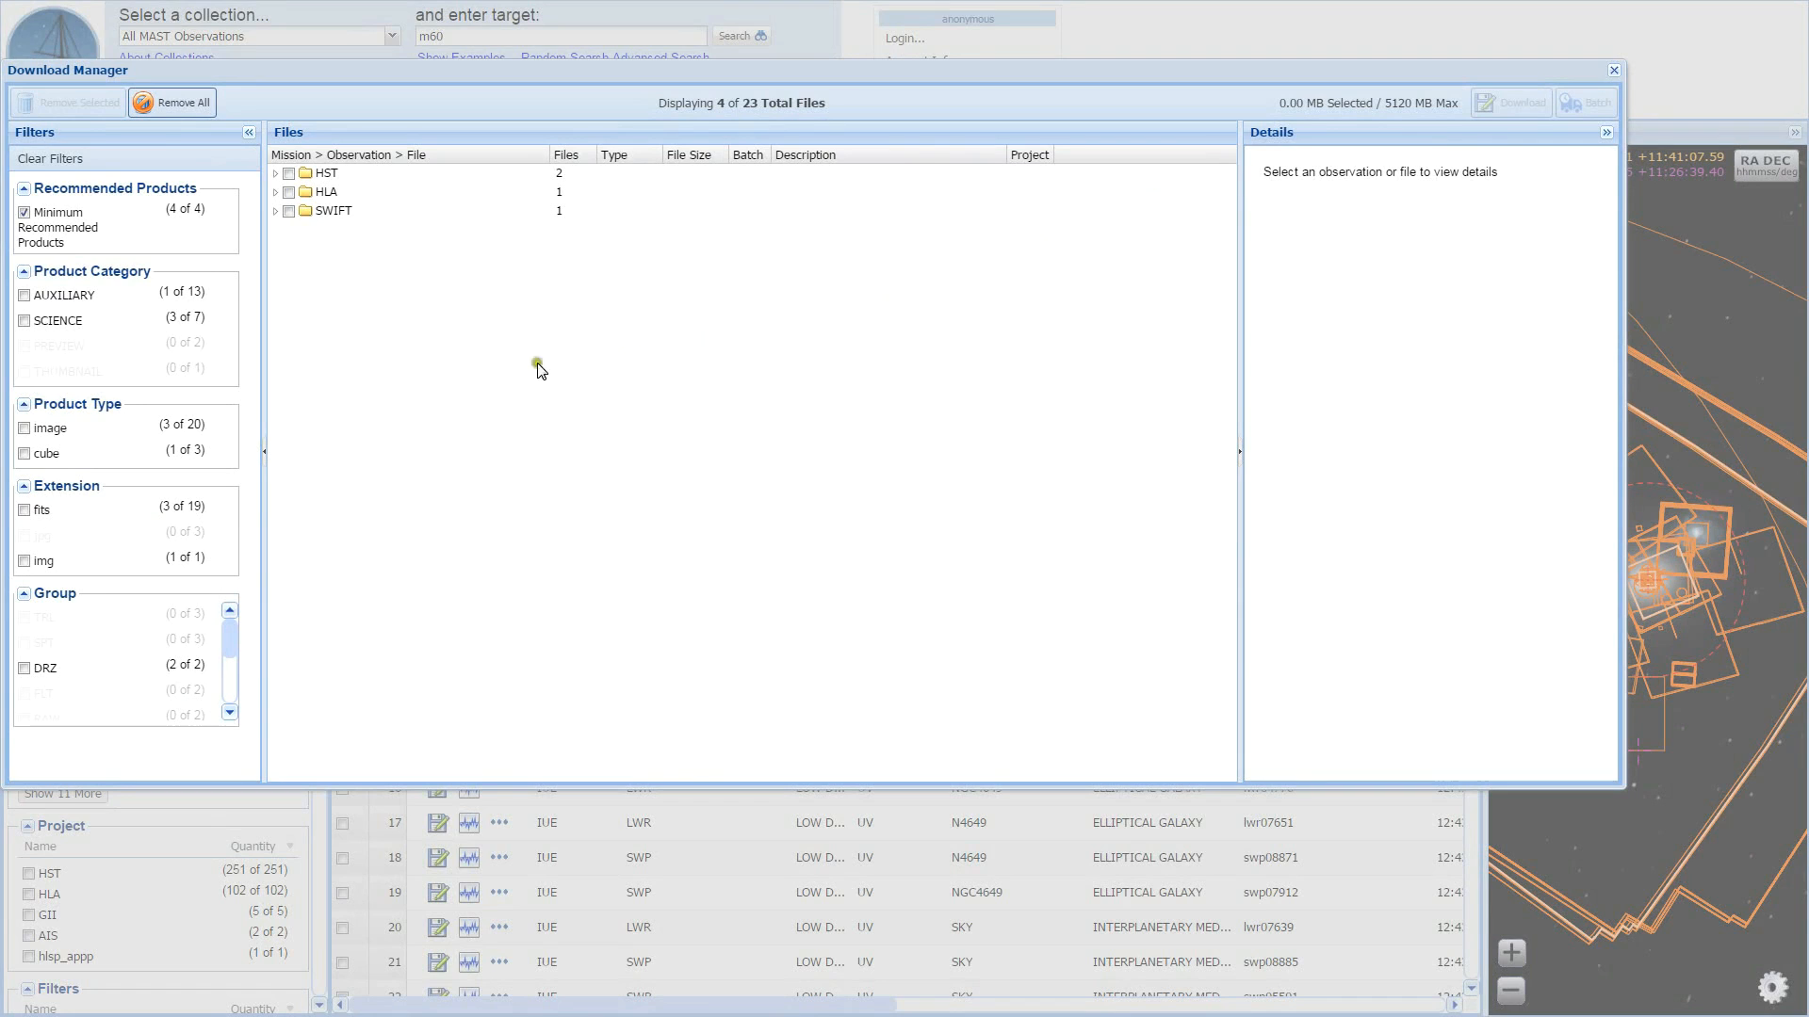
pyautogui.moveTo(256, 295)
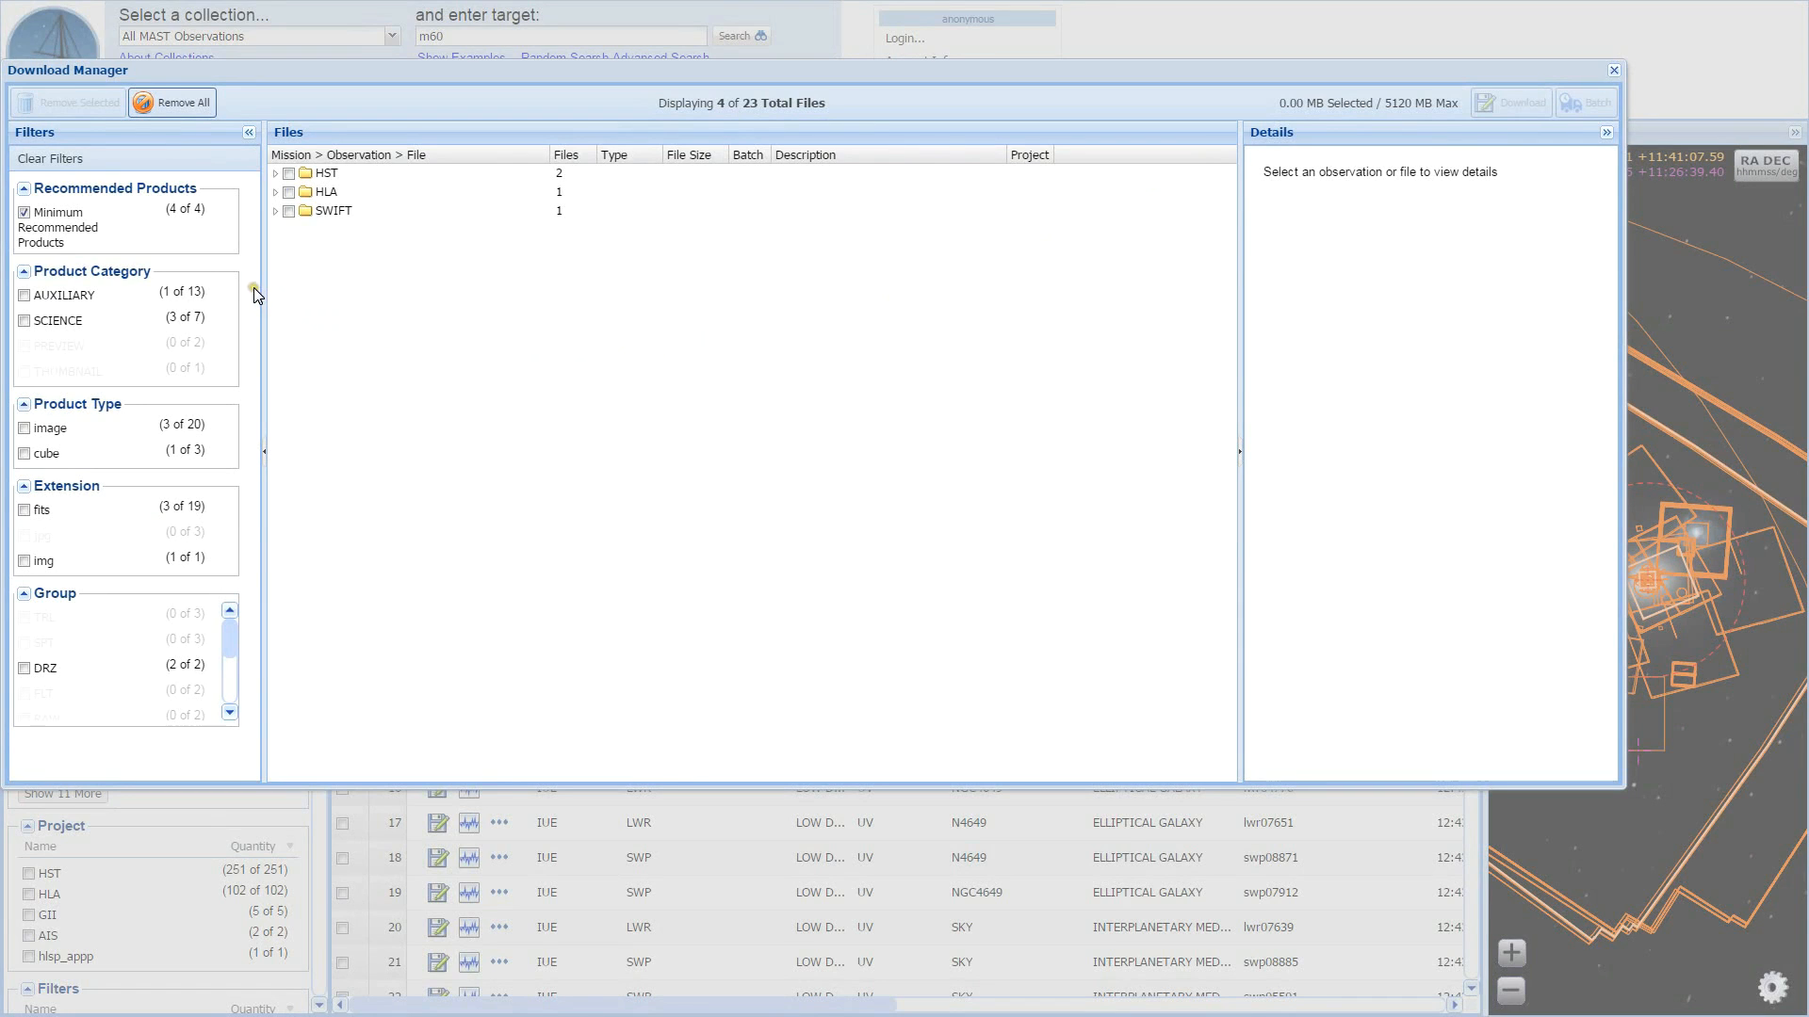
pyautogui.moveTo(219, 191)
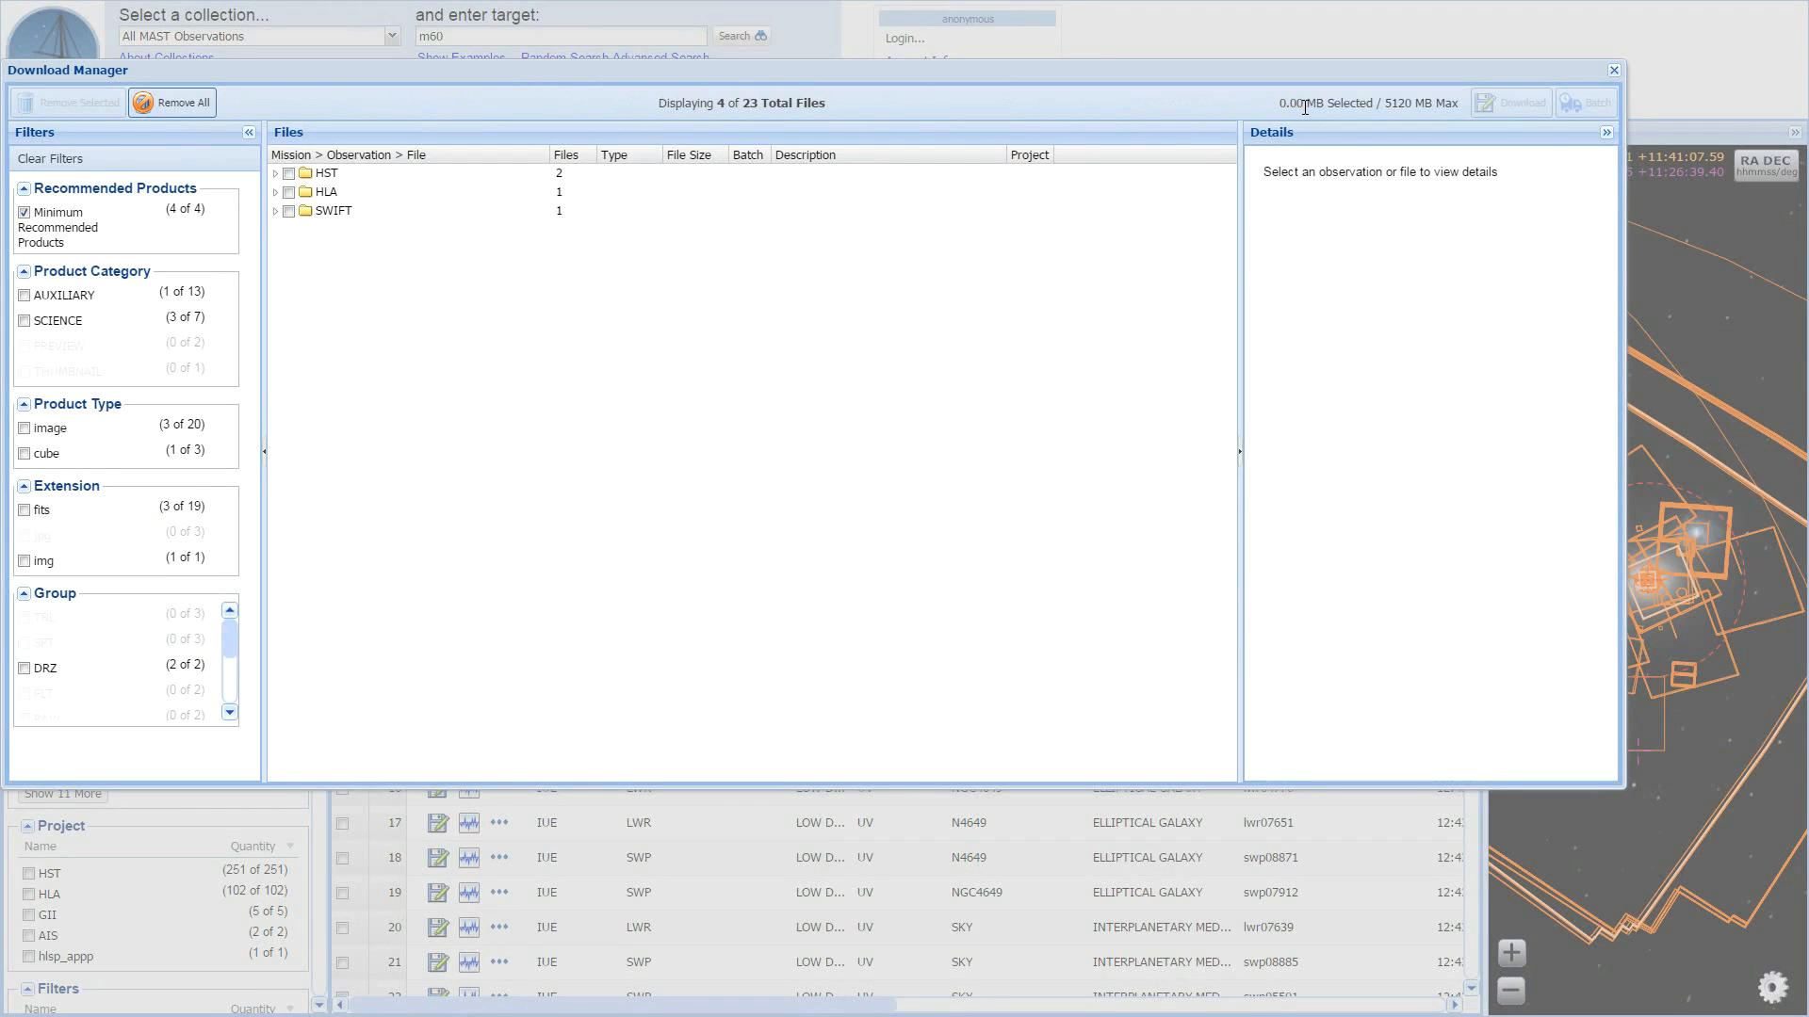
pyautogui.moveTo(1561, 106)
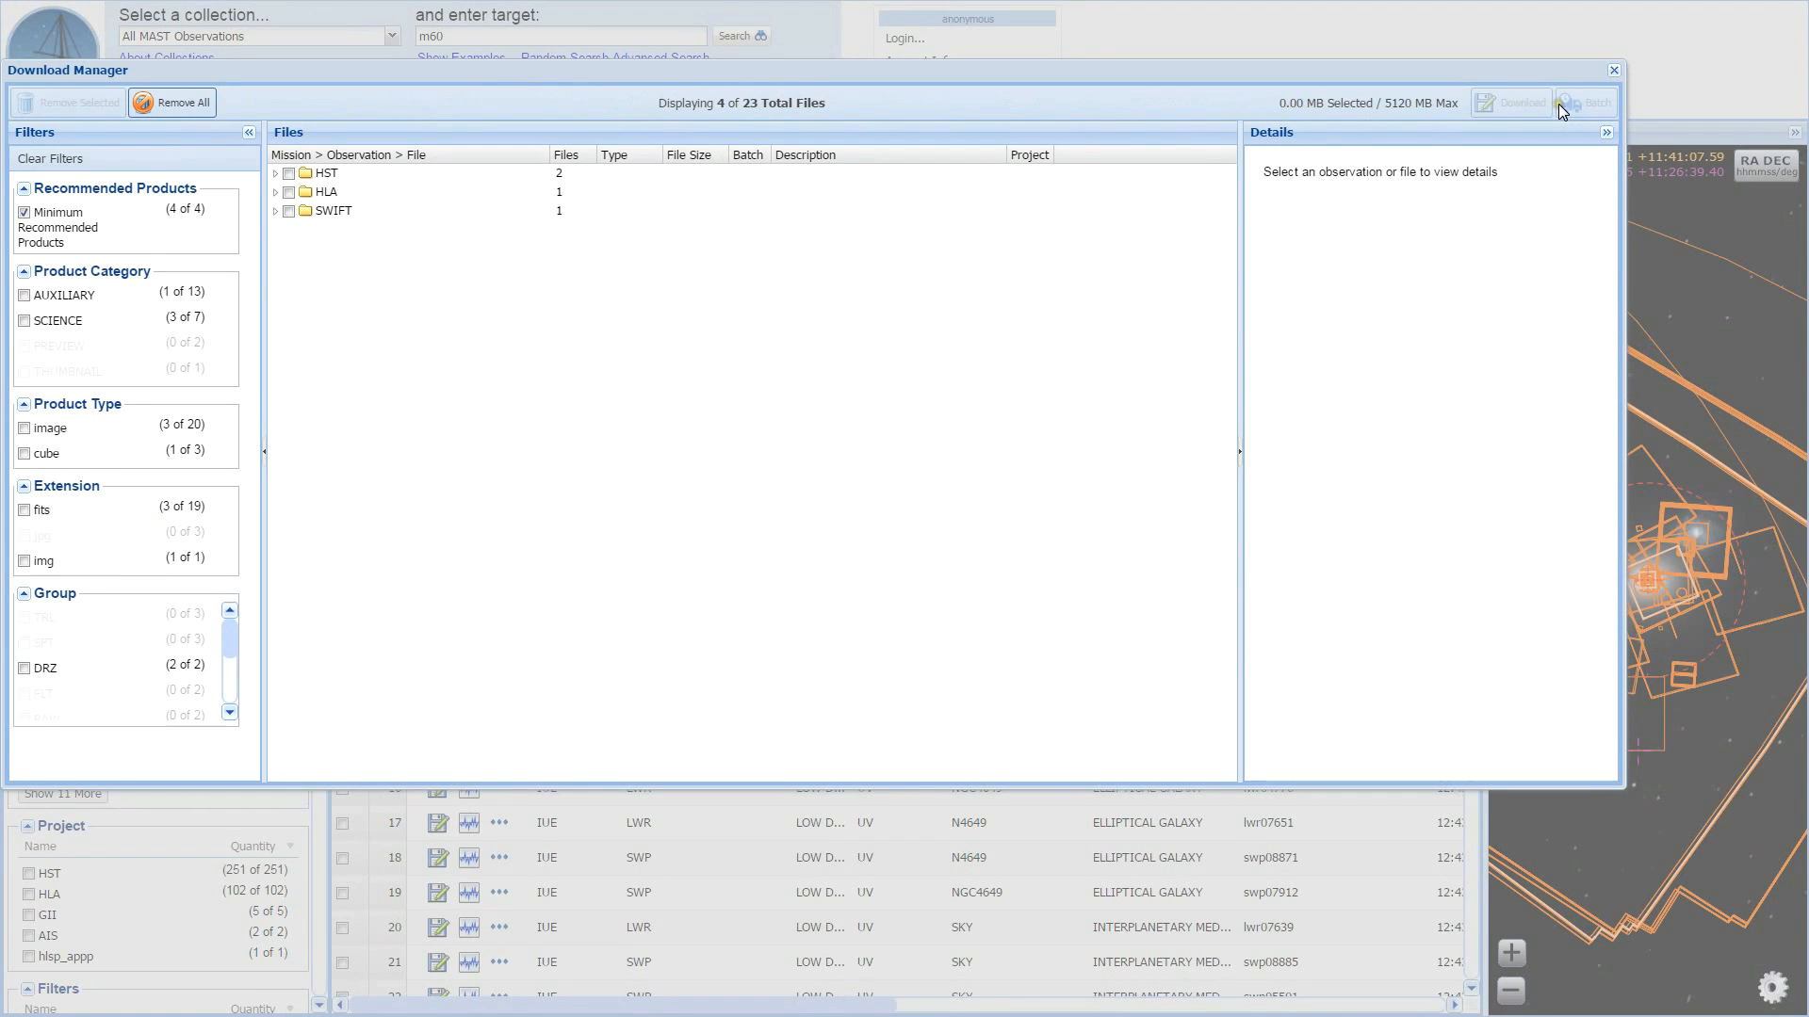
pyautogui.moveTo(1584, 103)
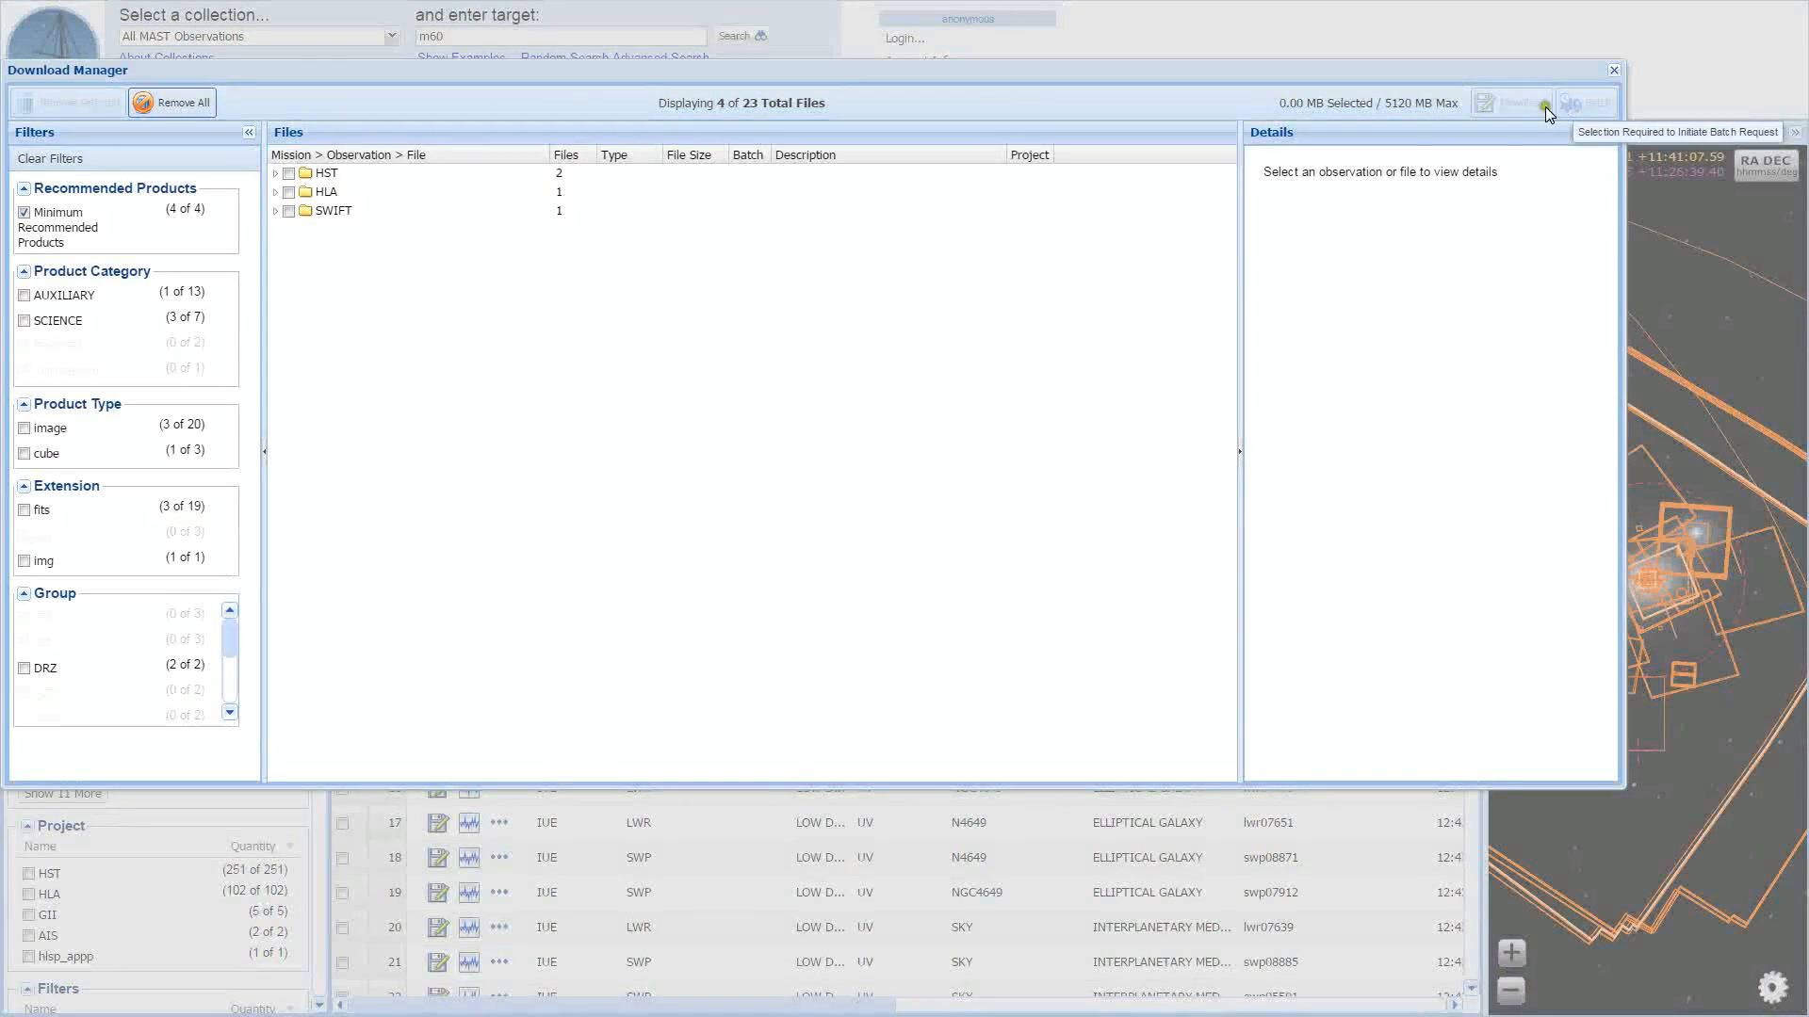
pyautogui.moveTo(106, 381)
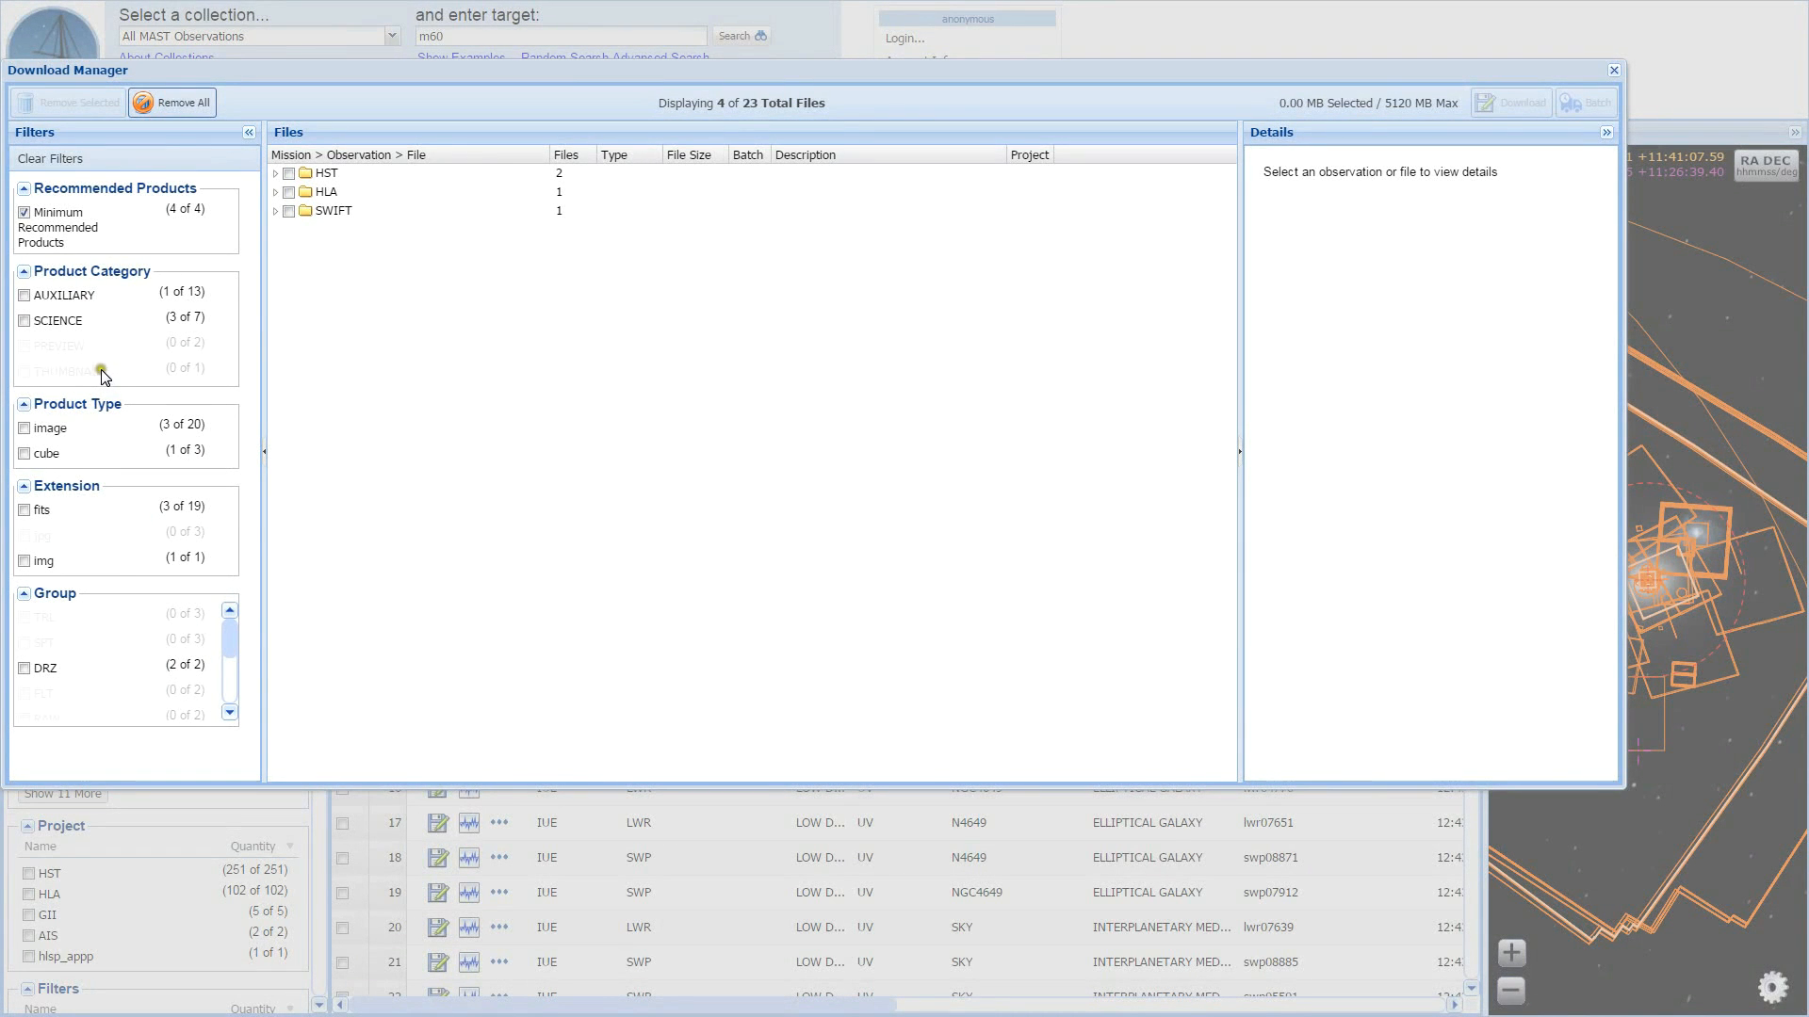
# - Toggle the AUXILIARY filter off again and clear Minimum Recommended Products
pyautogui.click(22, 294)
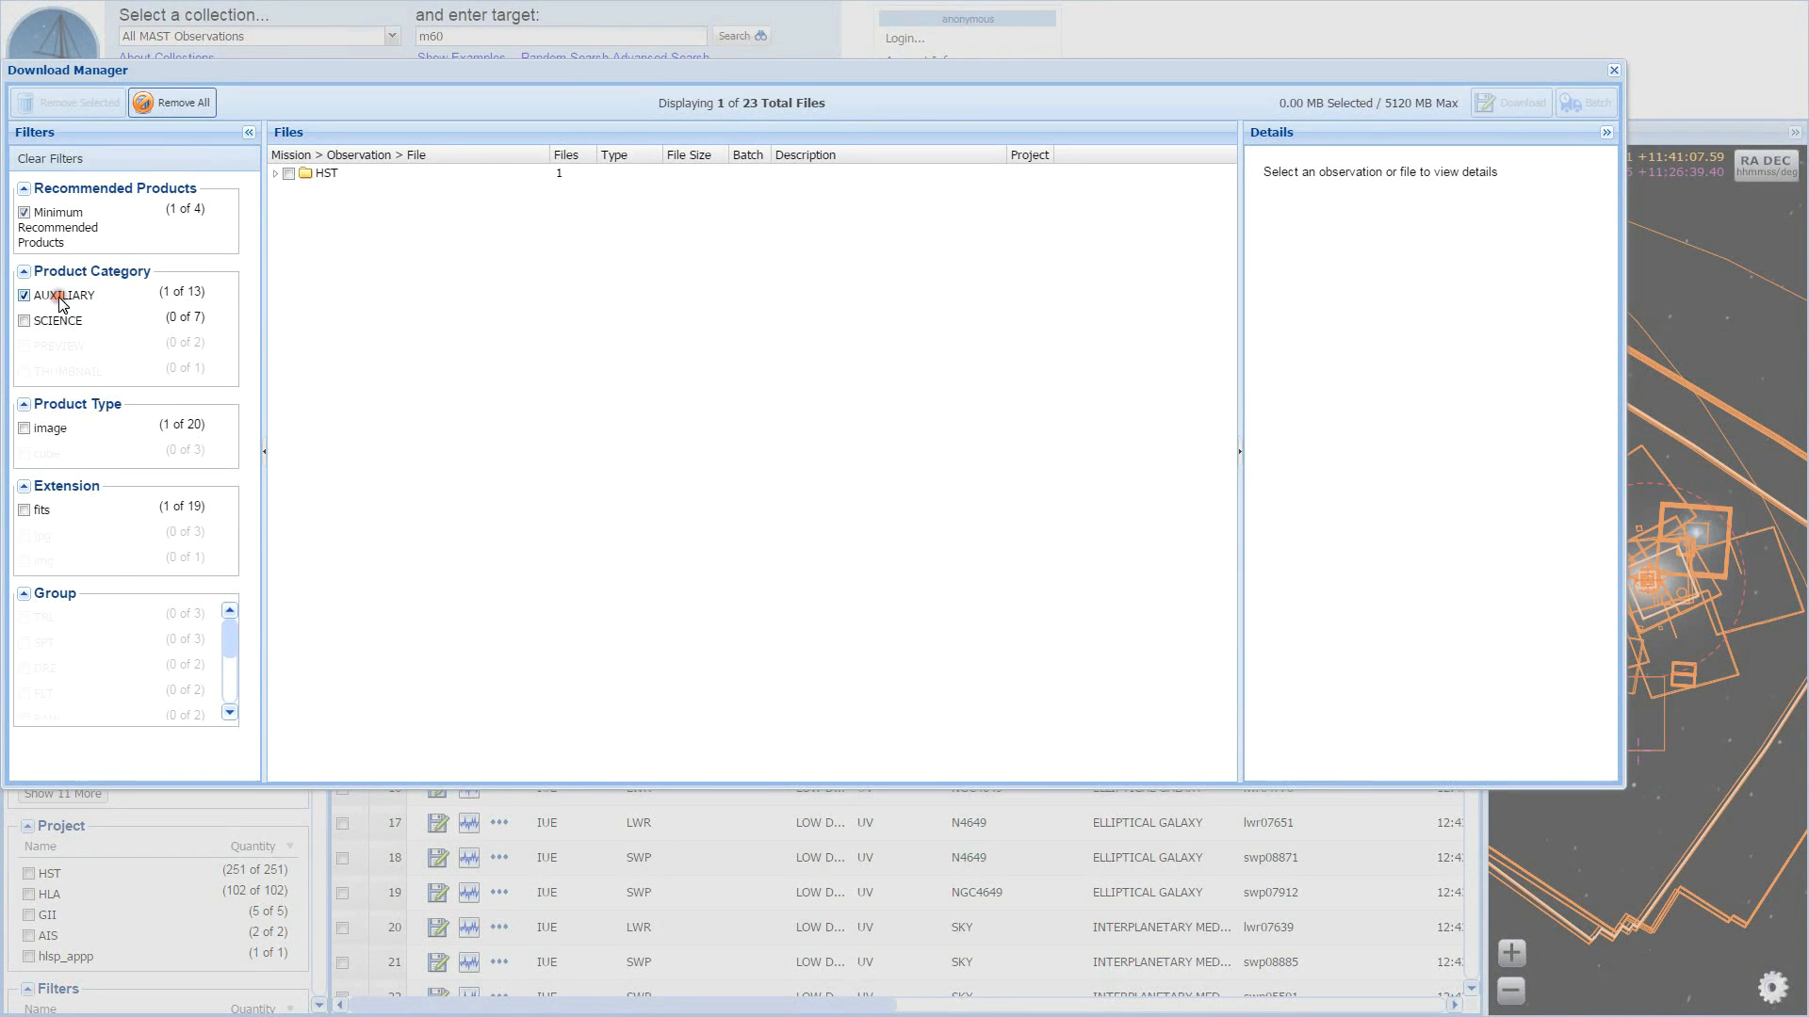
pyautogui.click(24, 293)
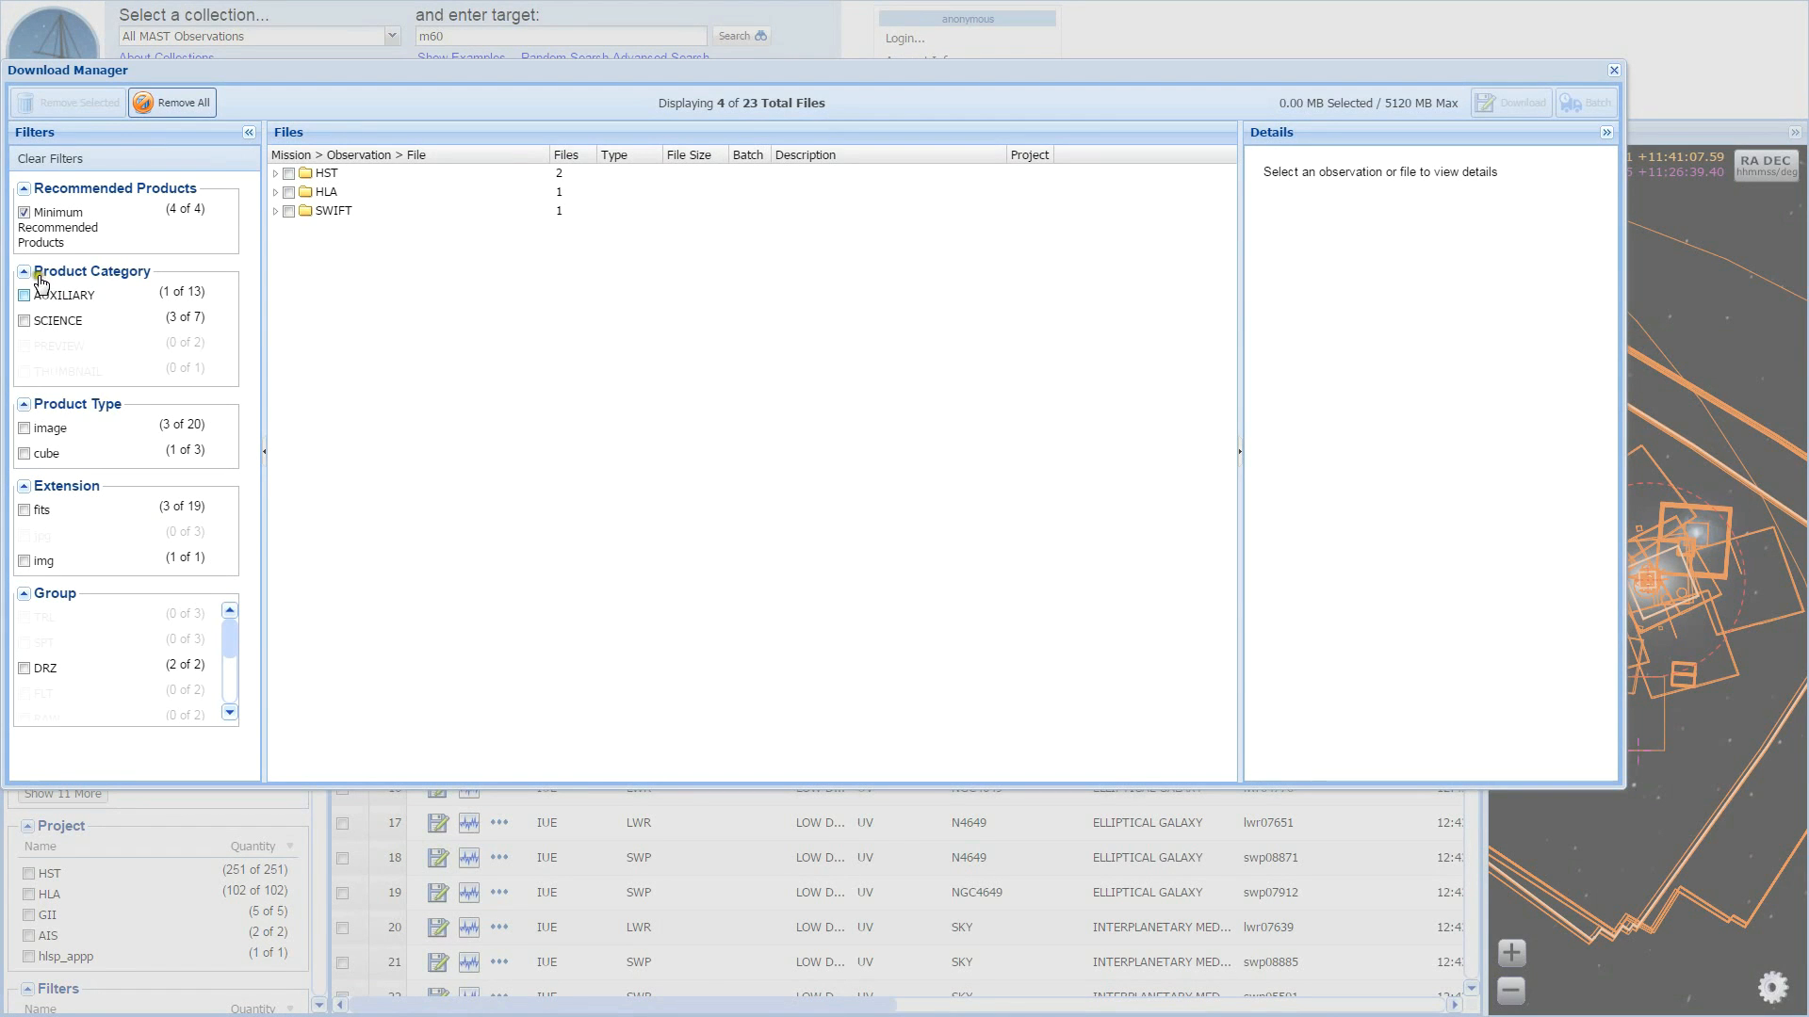
pyautogui.click(22, 211)
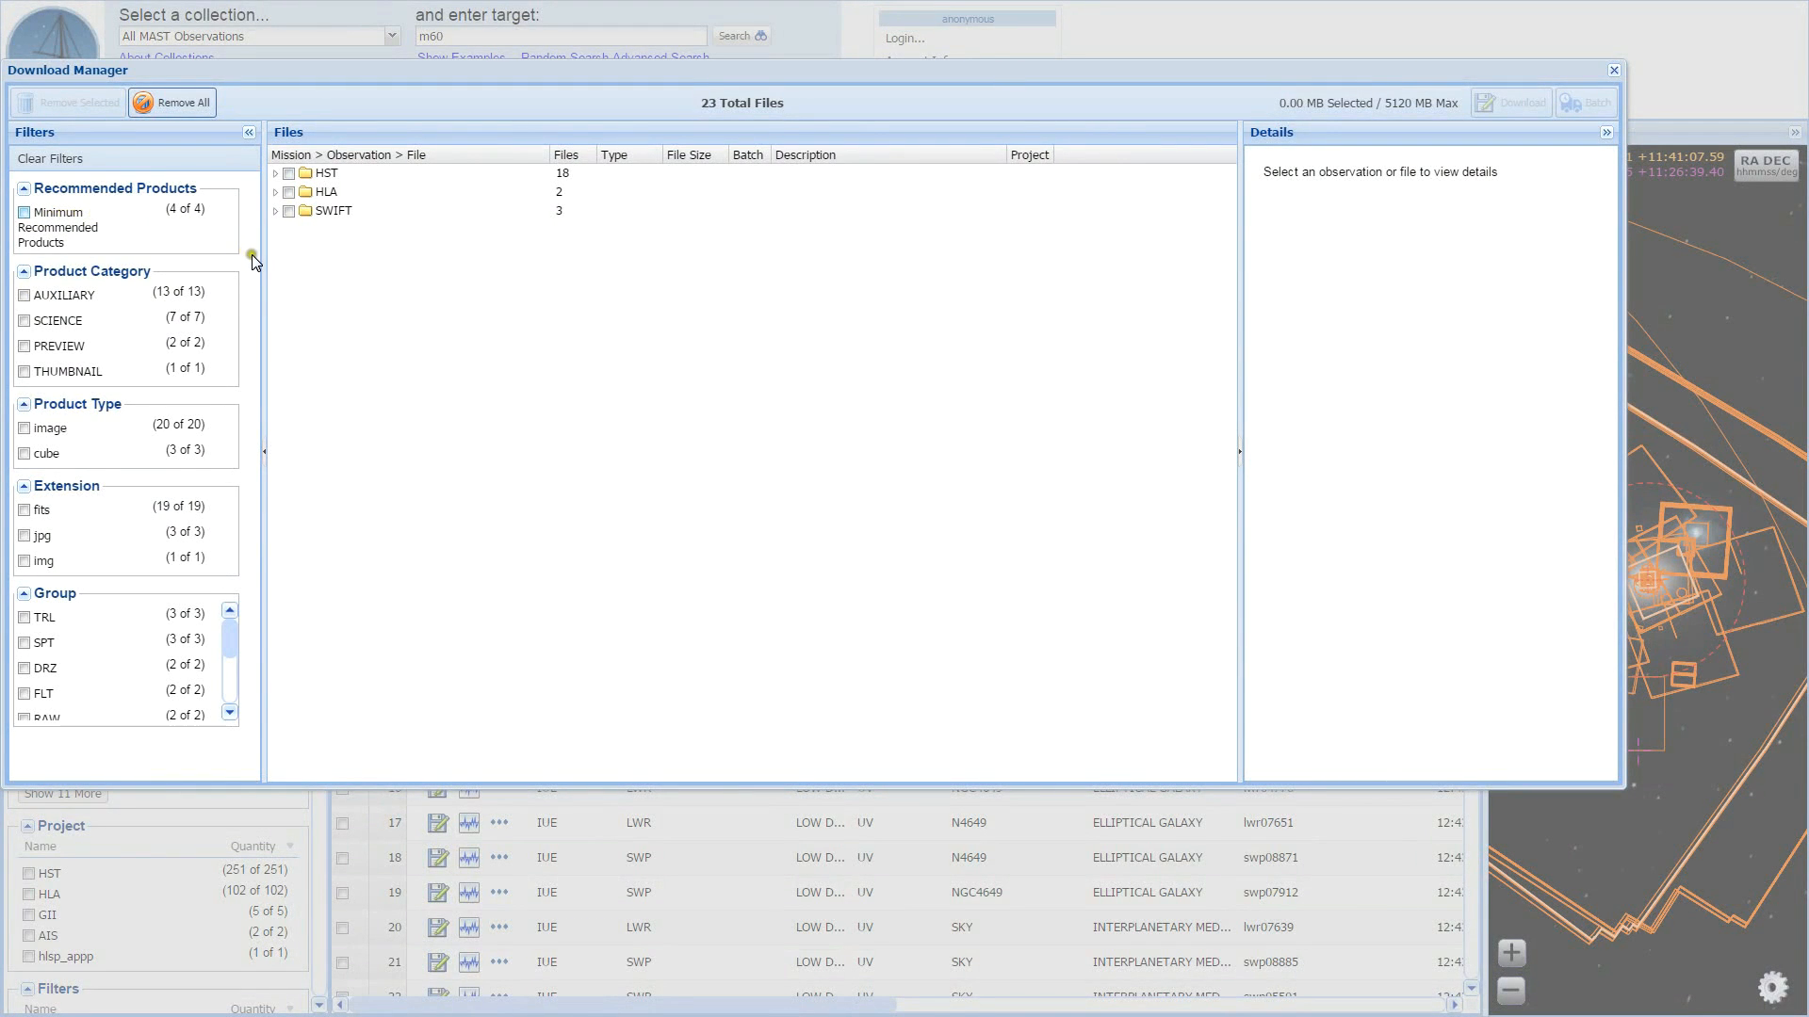
pyautogui.moveTo(263, 236)
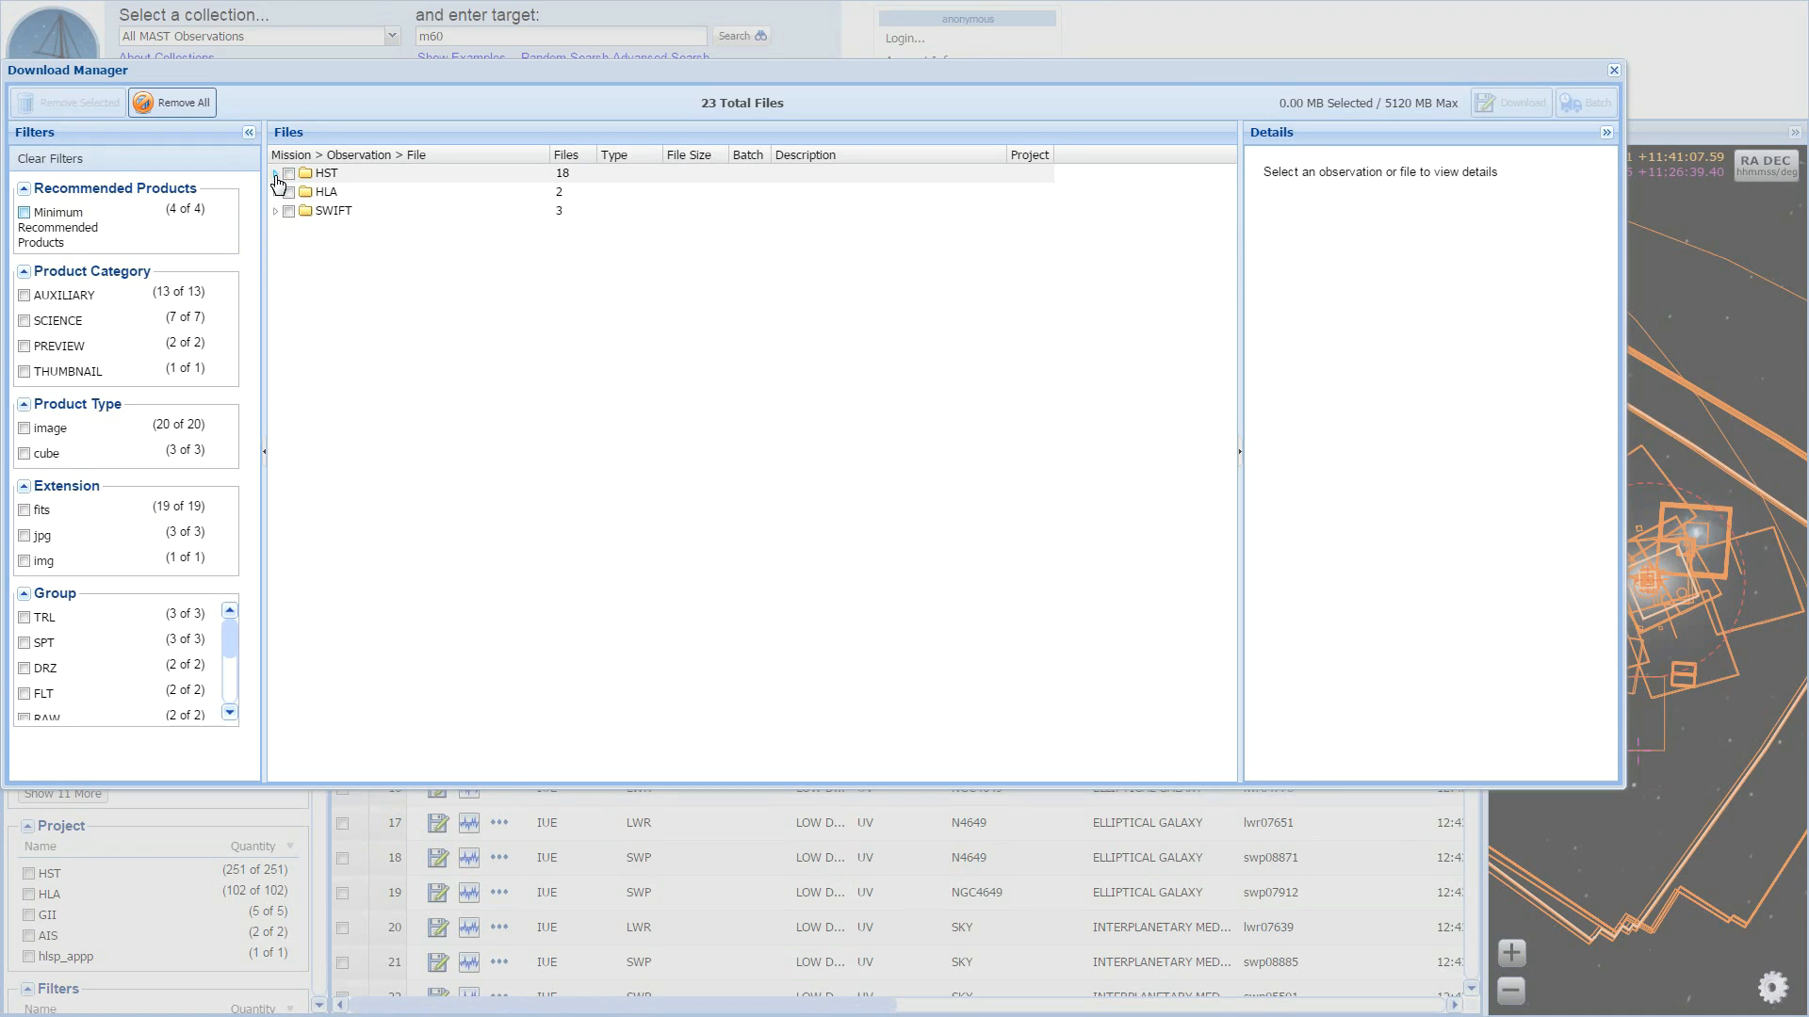
# - Expand the HST file group and select the SWIFT observation
pyautogui.click(276, 174)
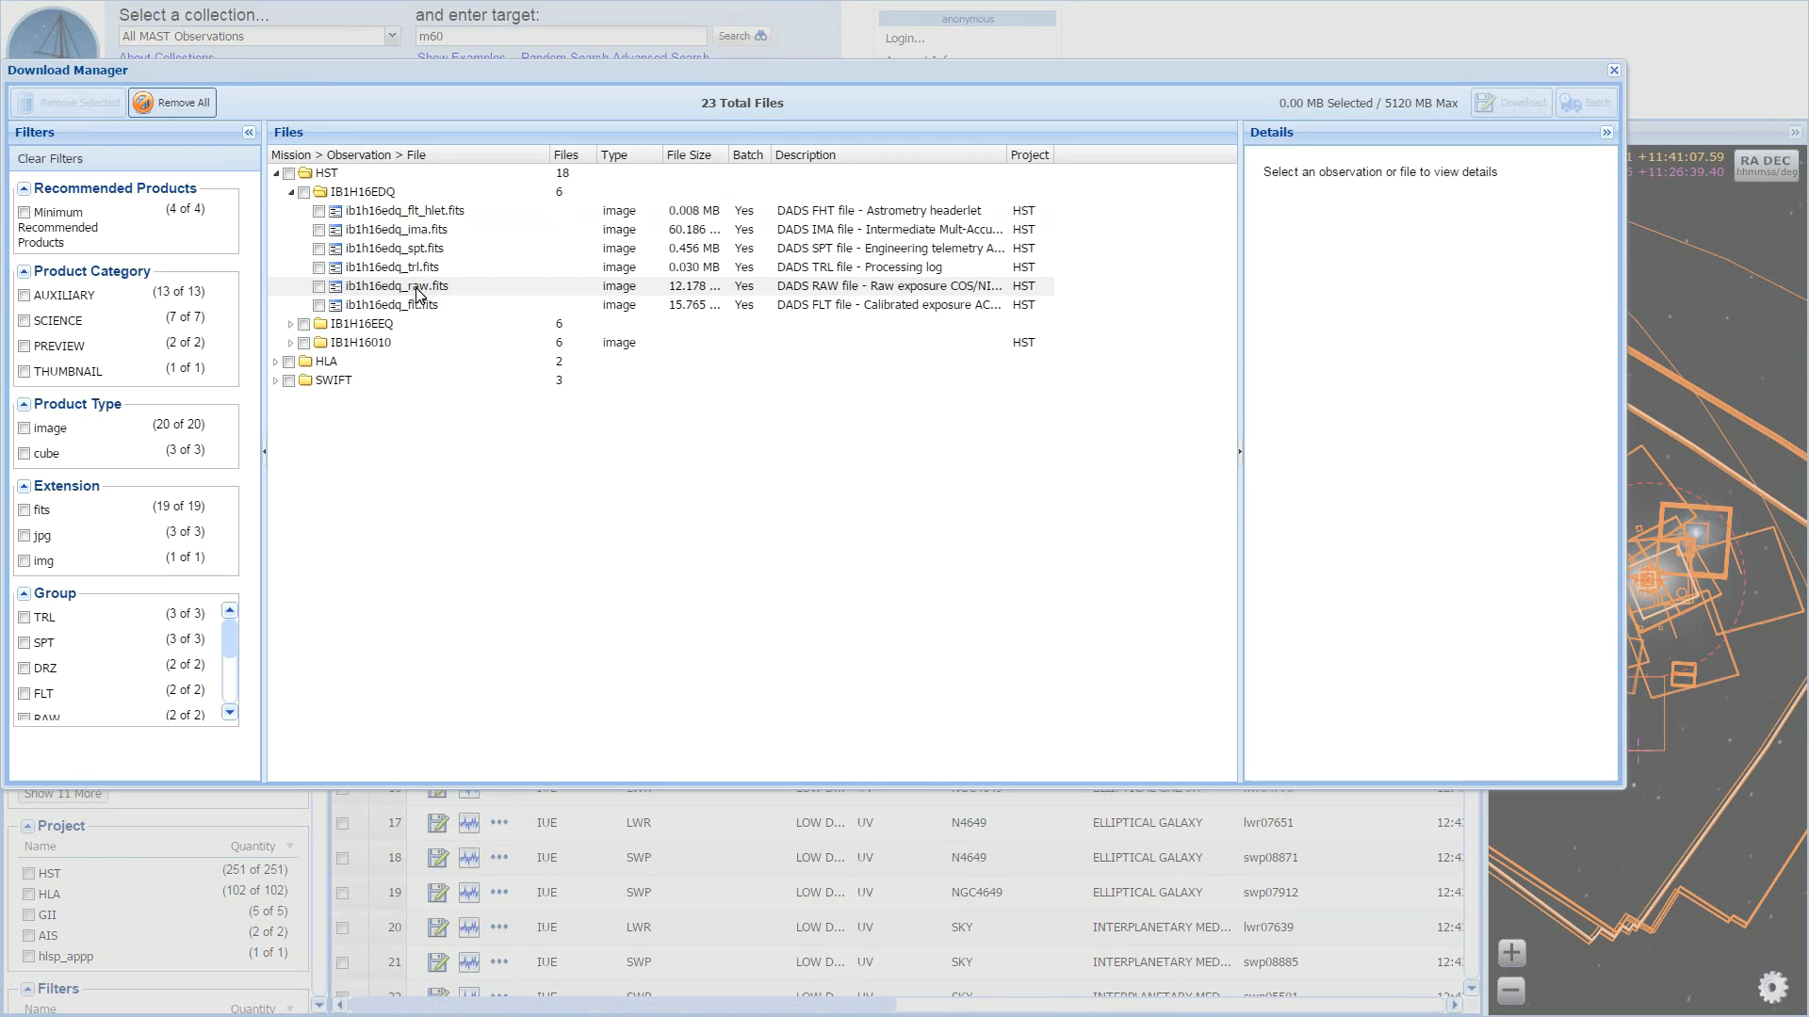
pyautogui.click(327, 173)
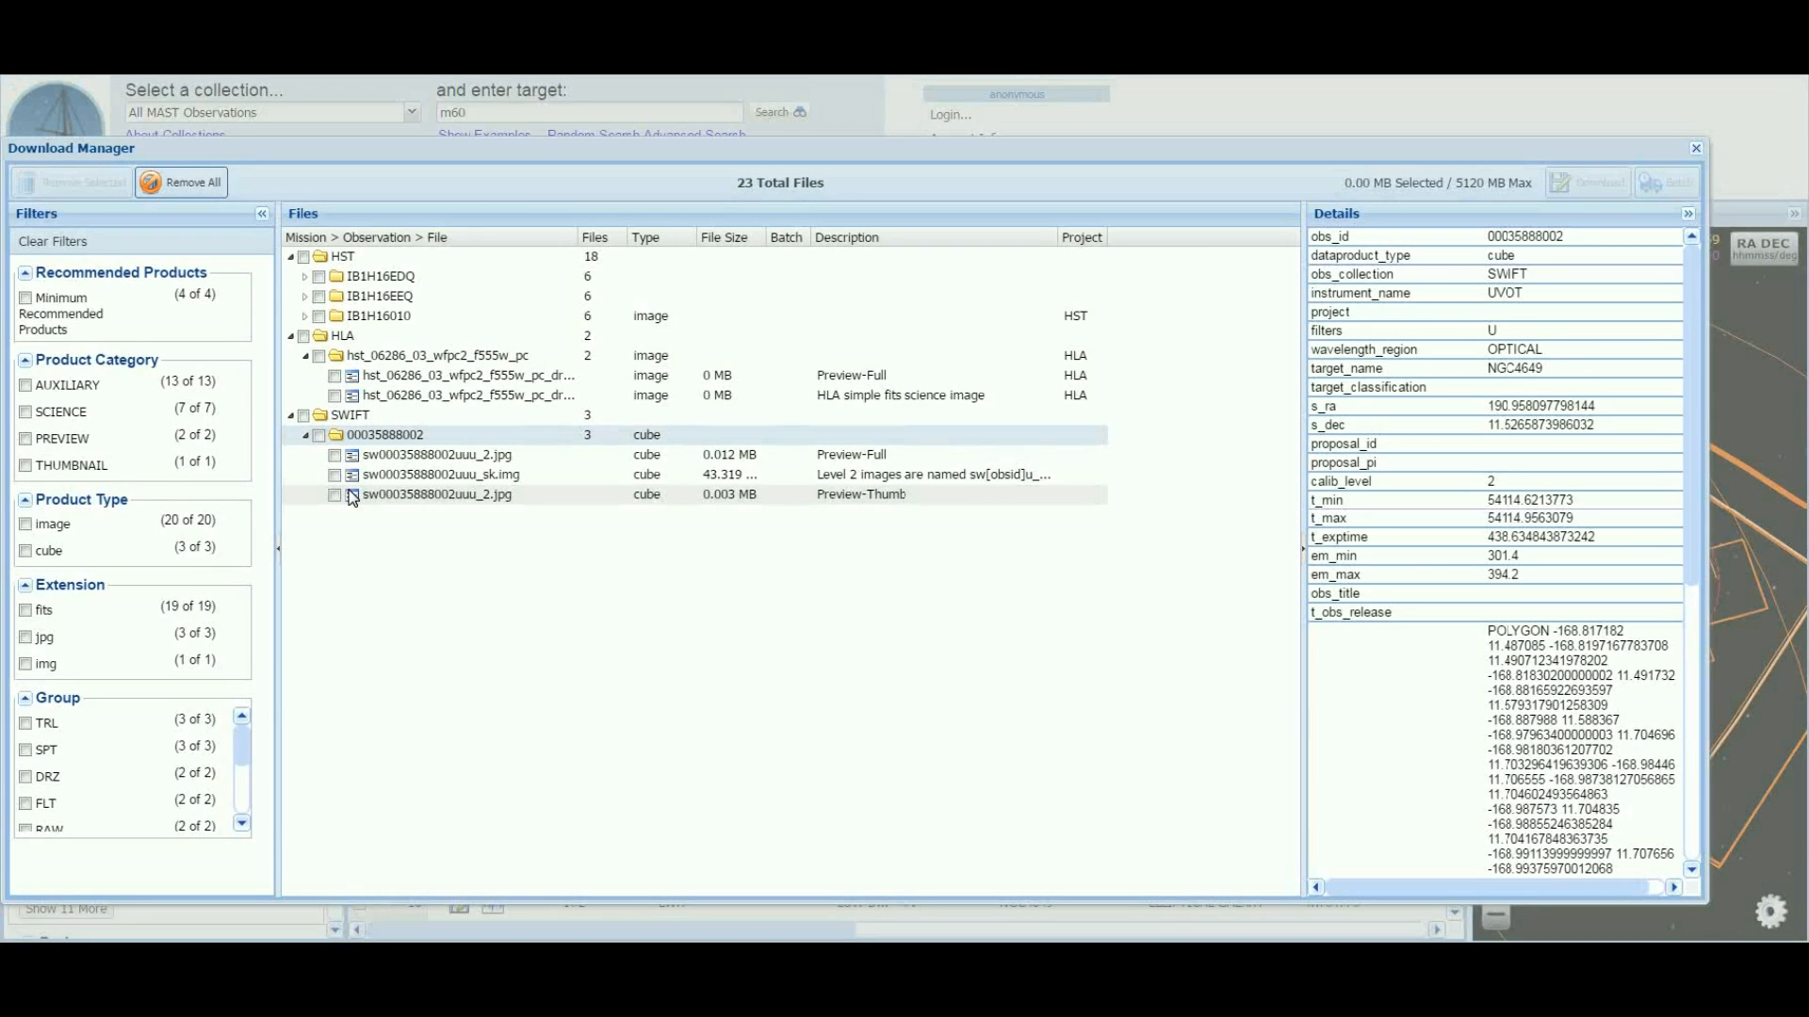
# - Check the SWIFT observation's files and pick the archive download format
pyautogui.click(319, 433)
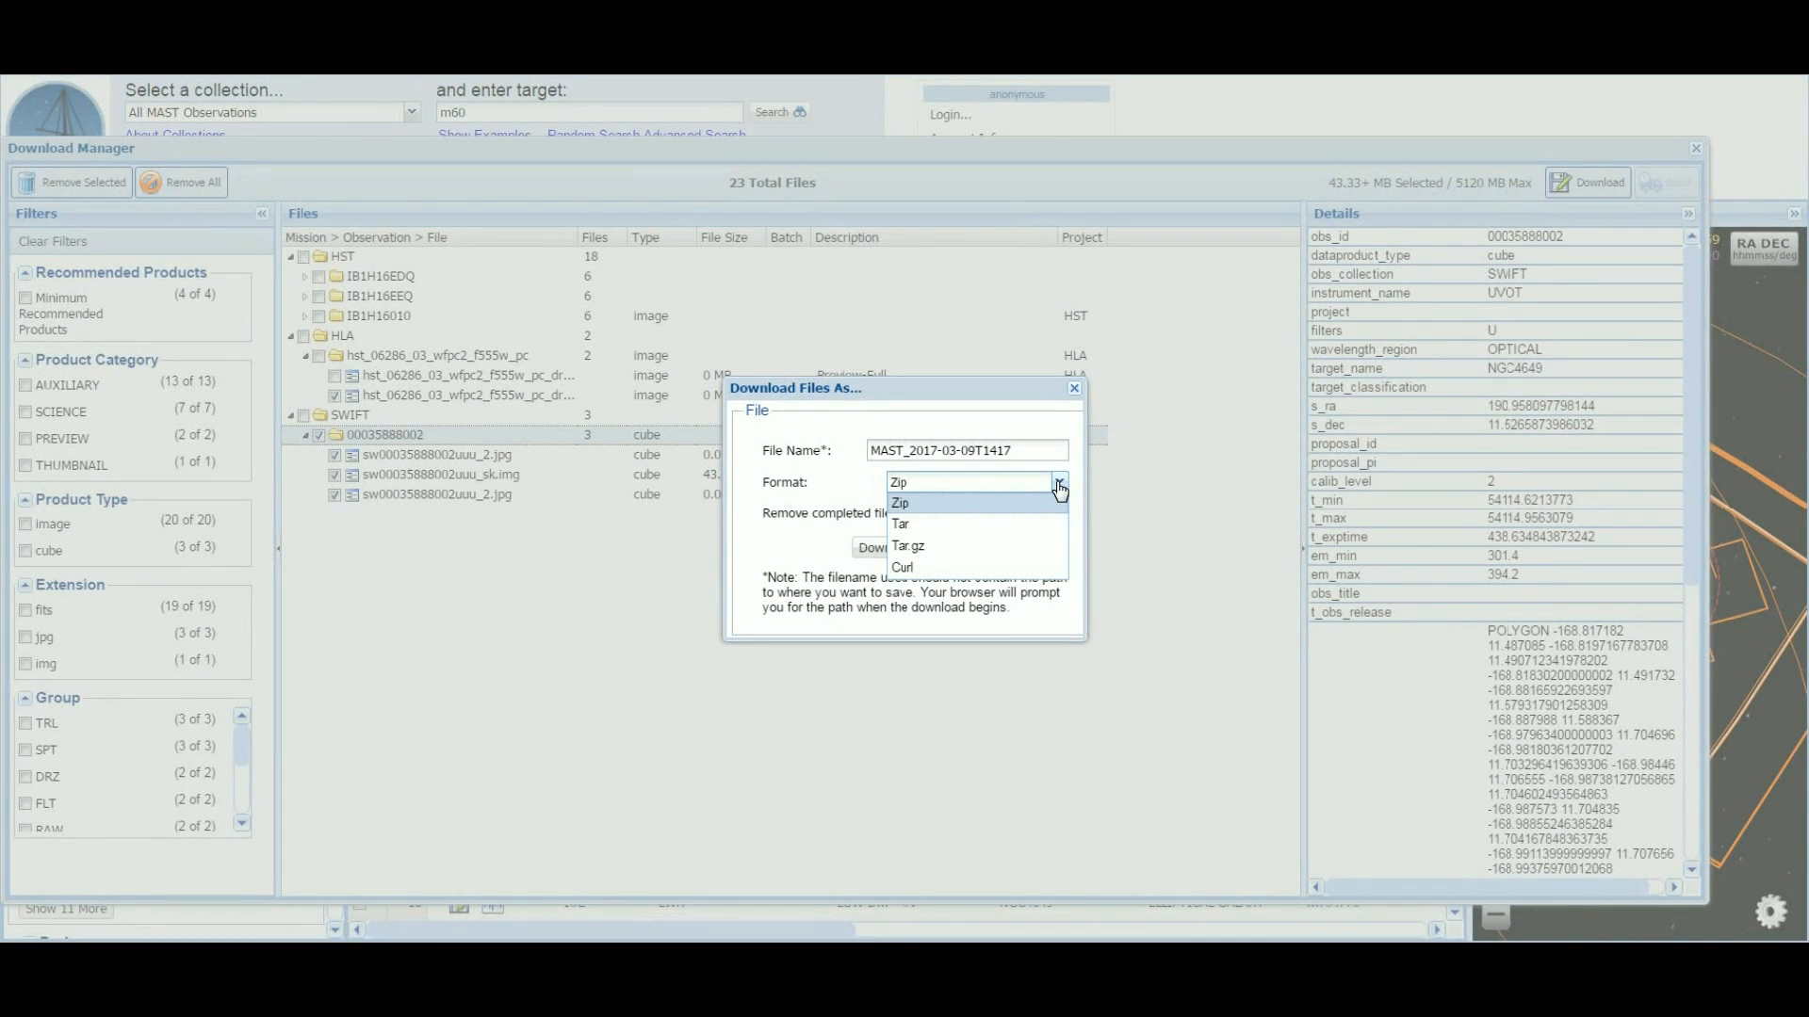
pyautogui.click(1072, 389)
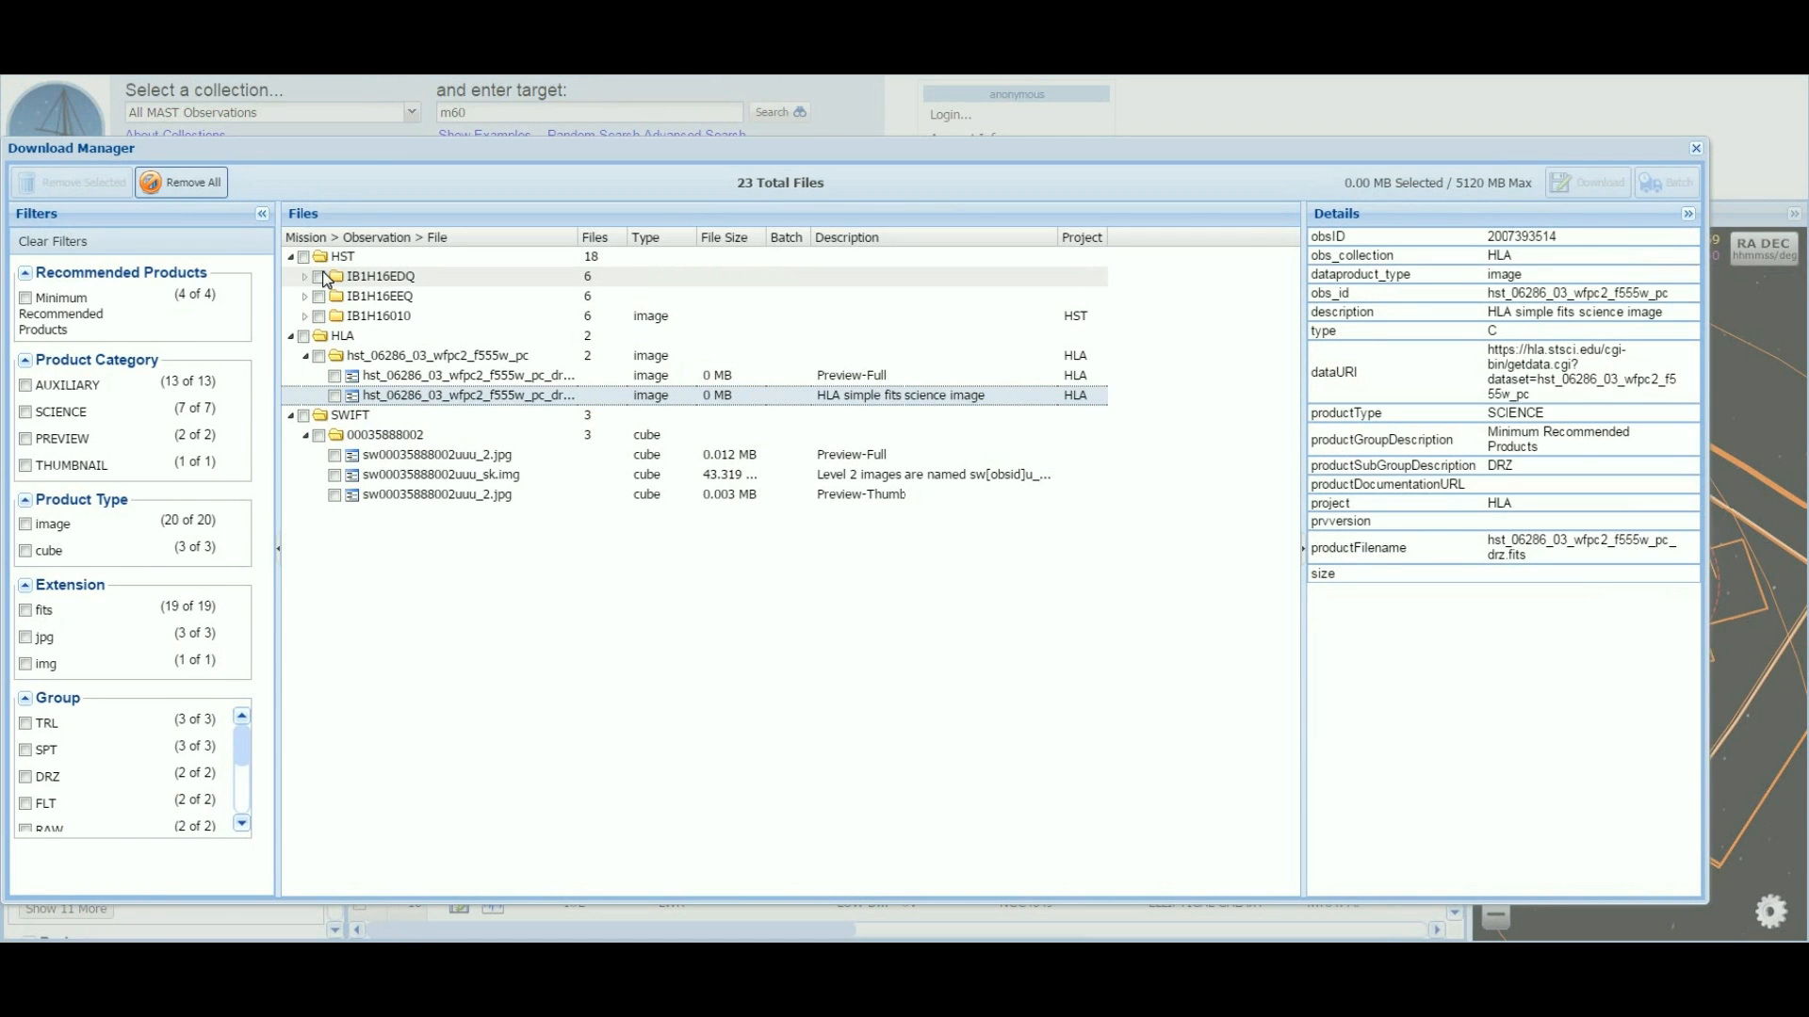
# - Check all six IB1H16EDQ files and start a Batch retrieval request
pyautogui.click(318, 276)
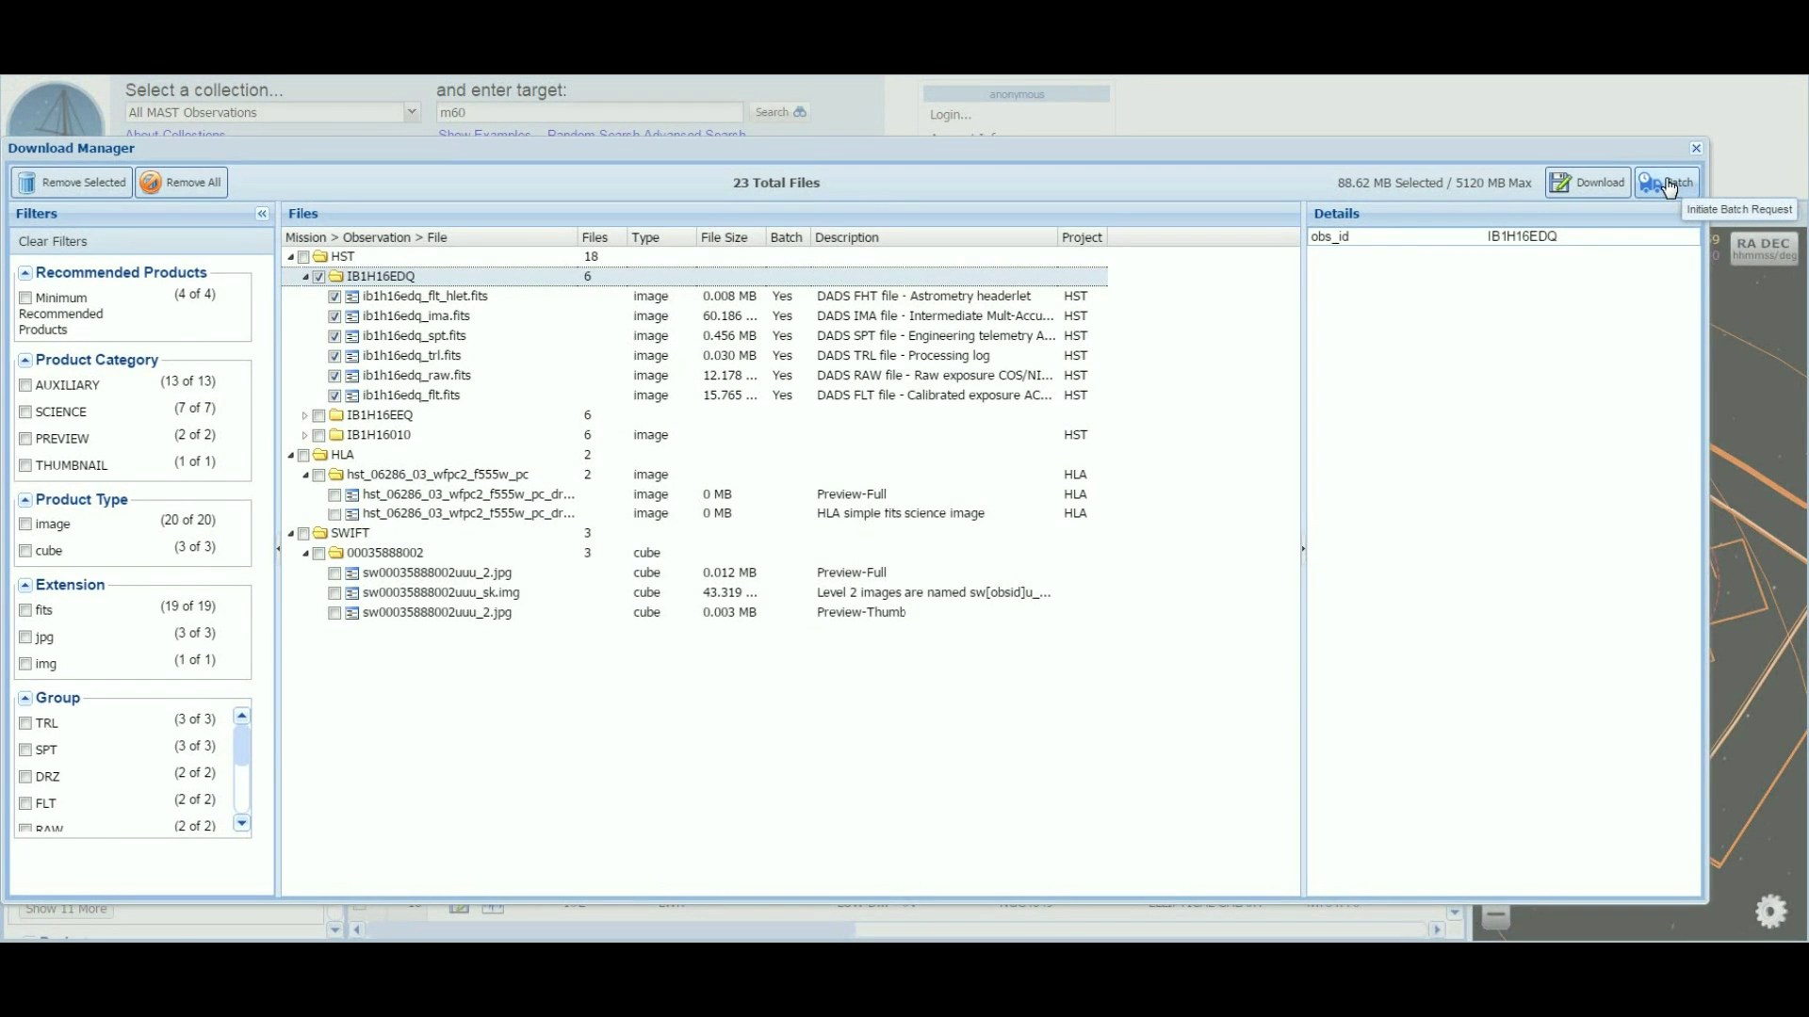
pyautogui.click(1666, 182)
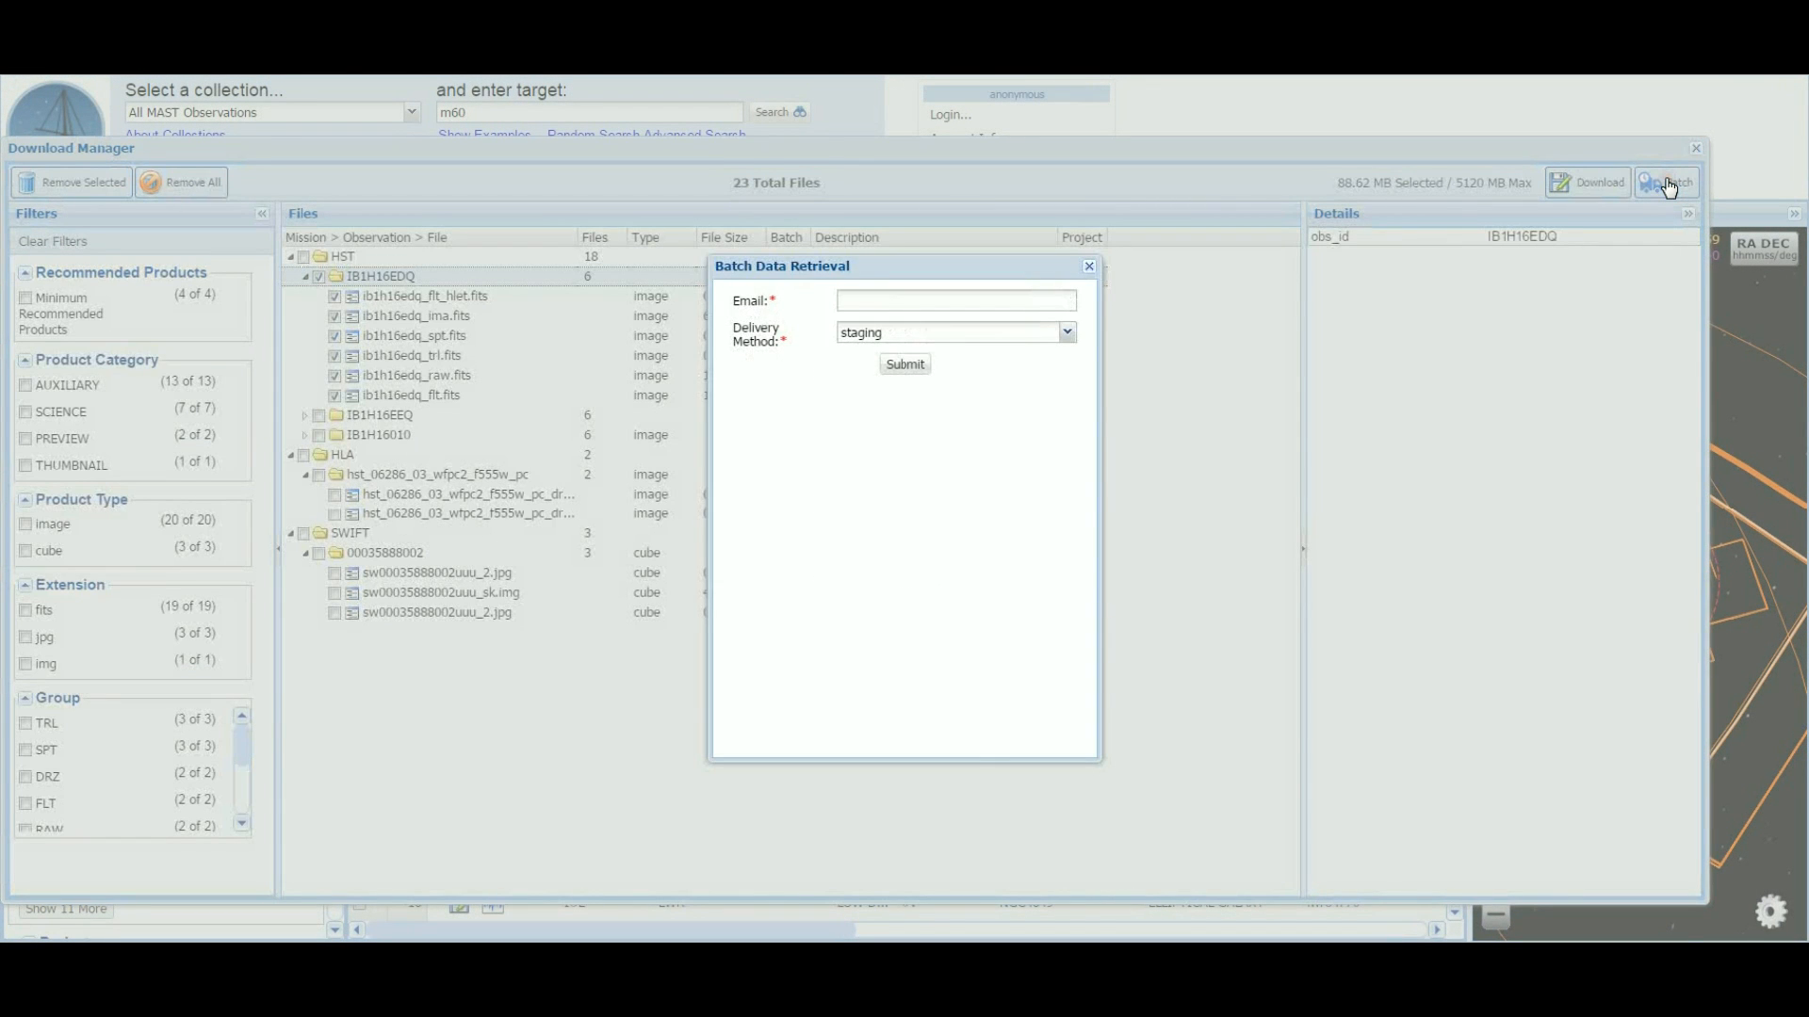